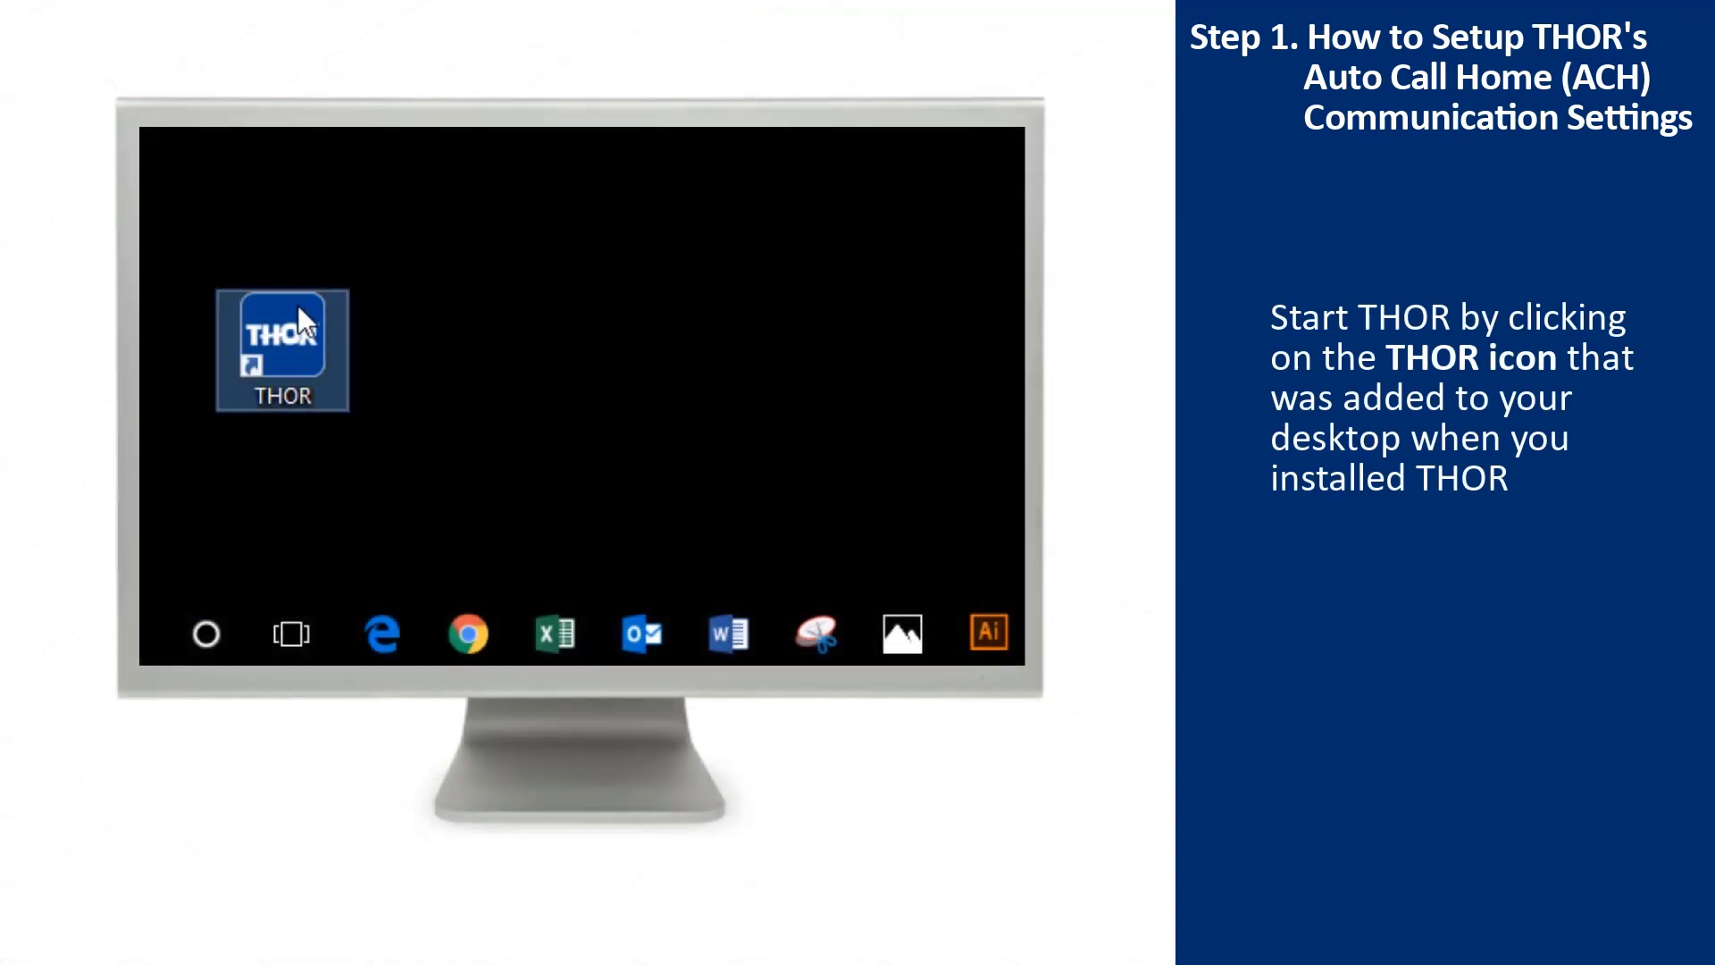
# Step: Launch THOR and select unit UM10757 in Manage Units to show its dashboard
pyautogui.doubleClick(281, 336)
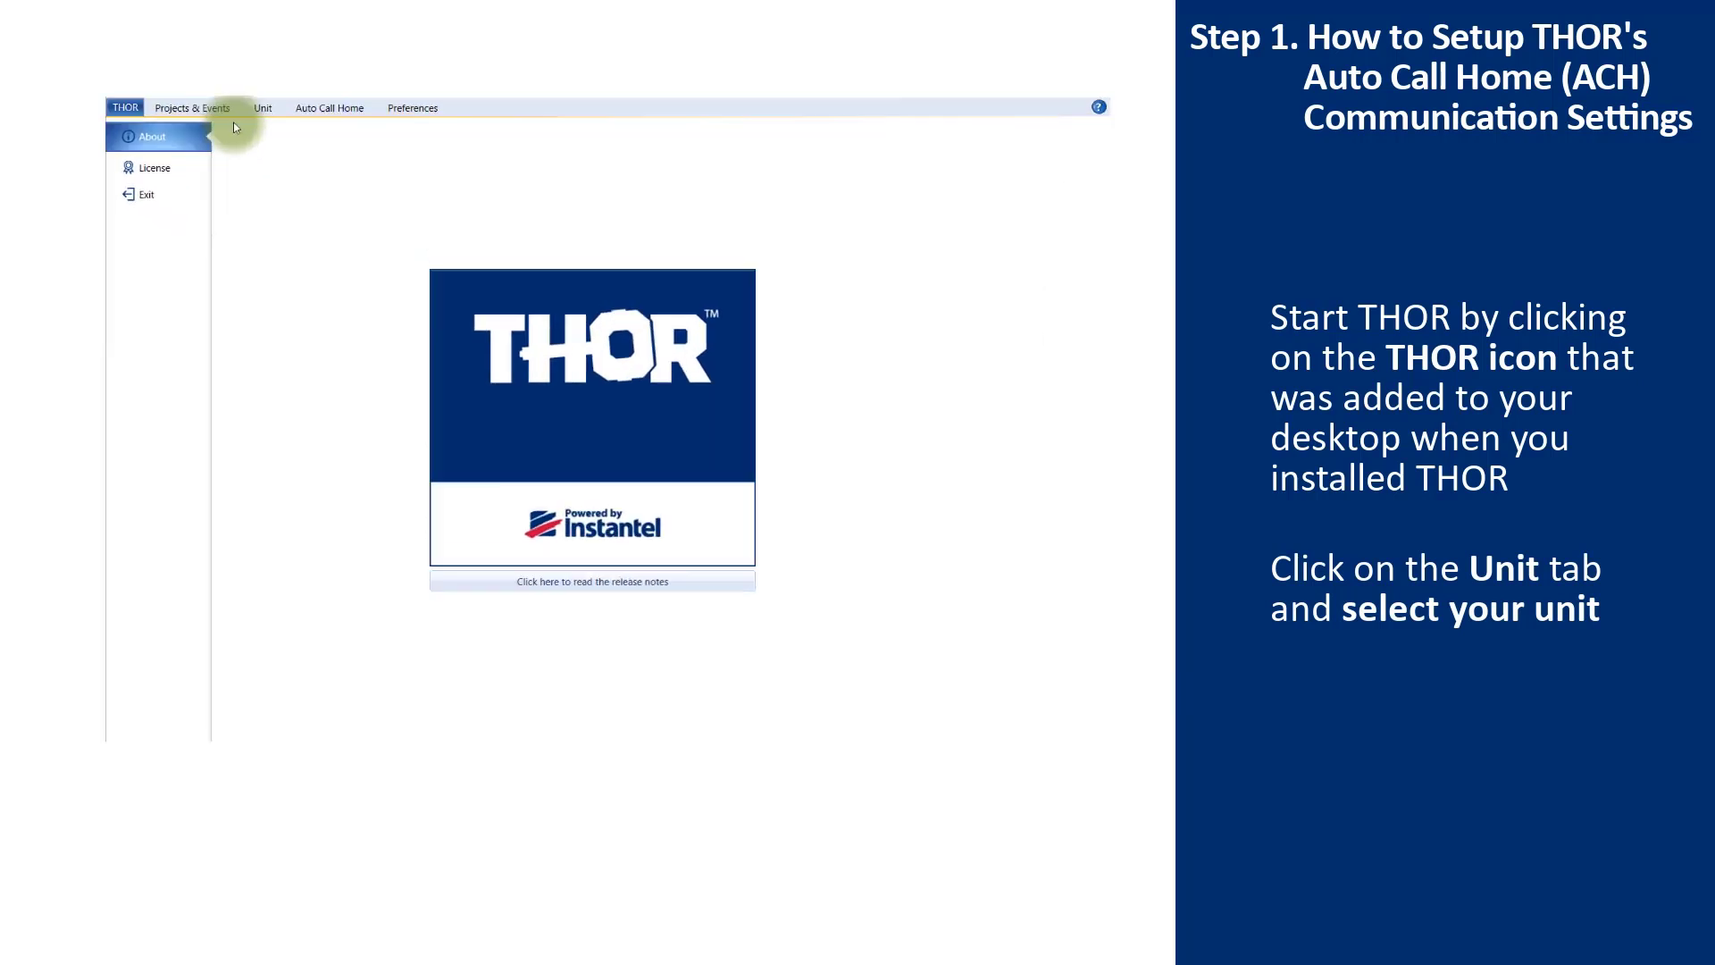
pyautogui.click(235, 18)
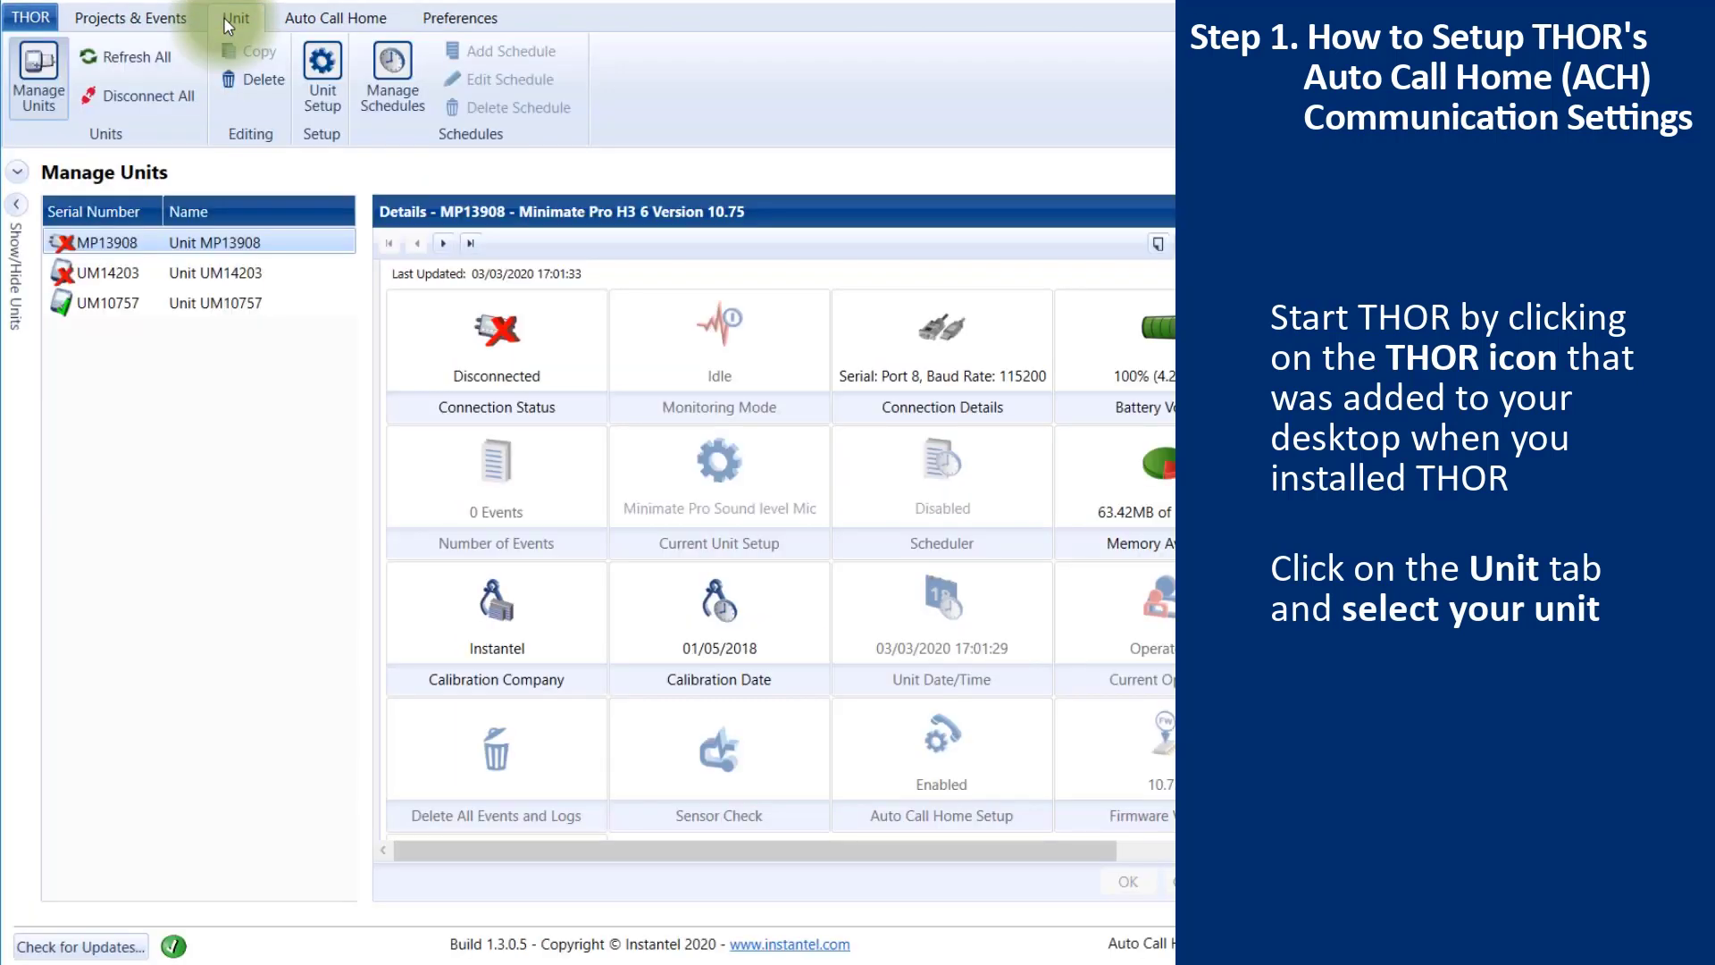
pyautogui.click(216, 304)
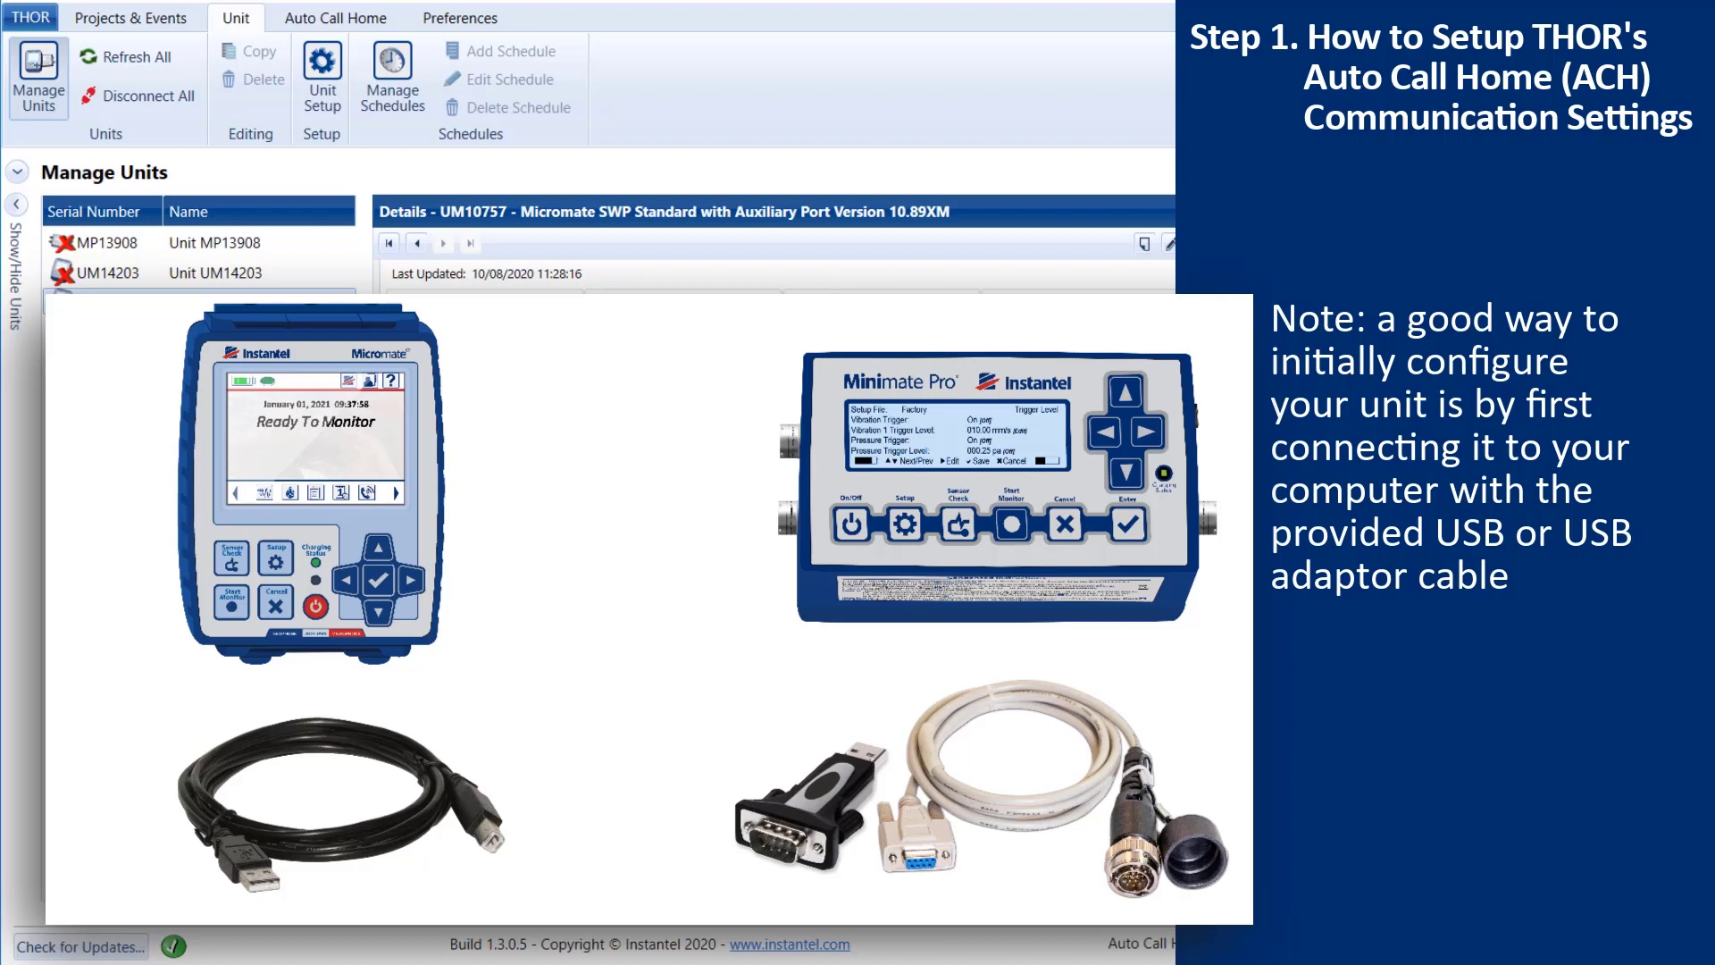
pyautogui.click(216, 302)
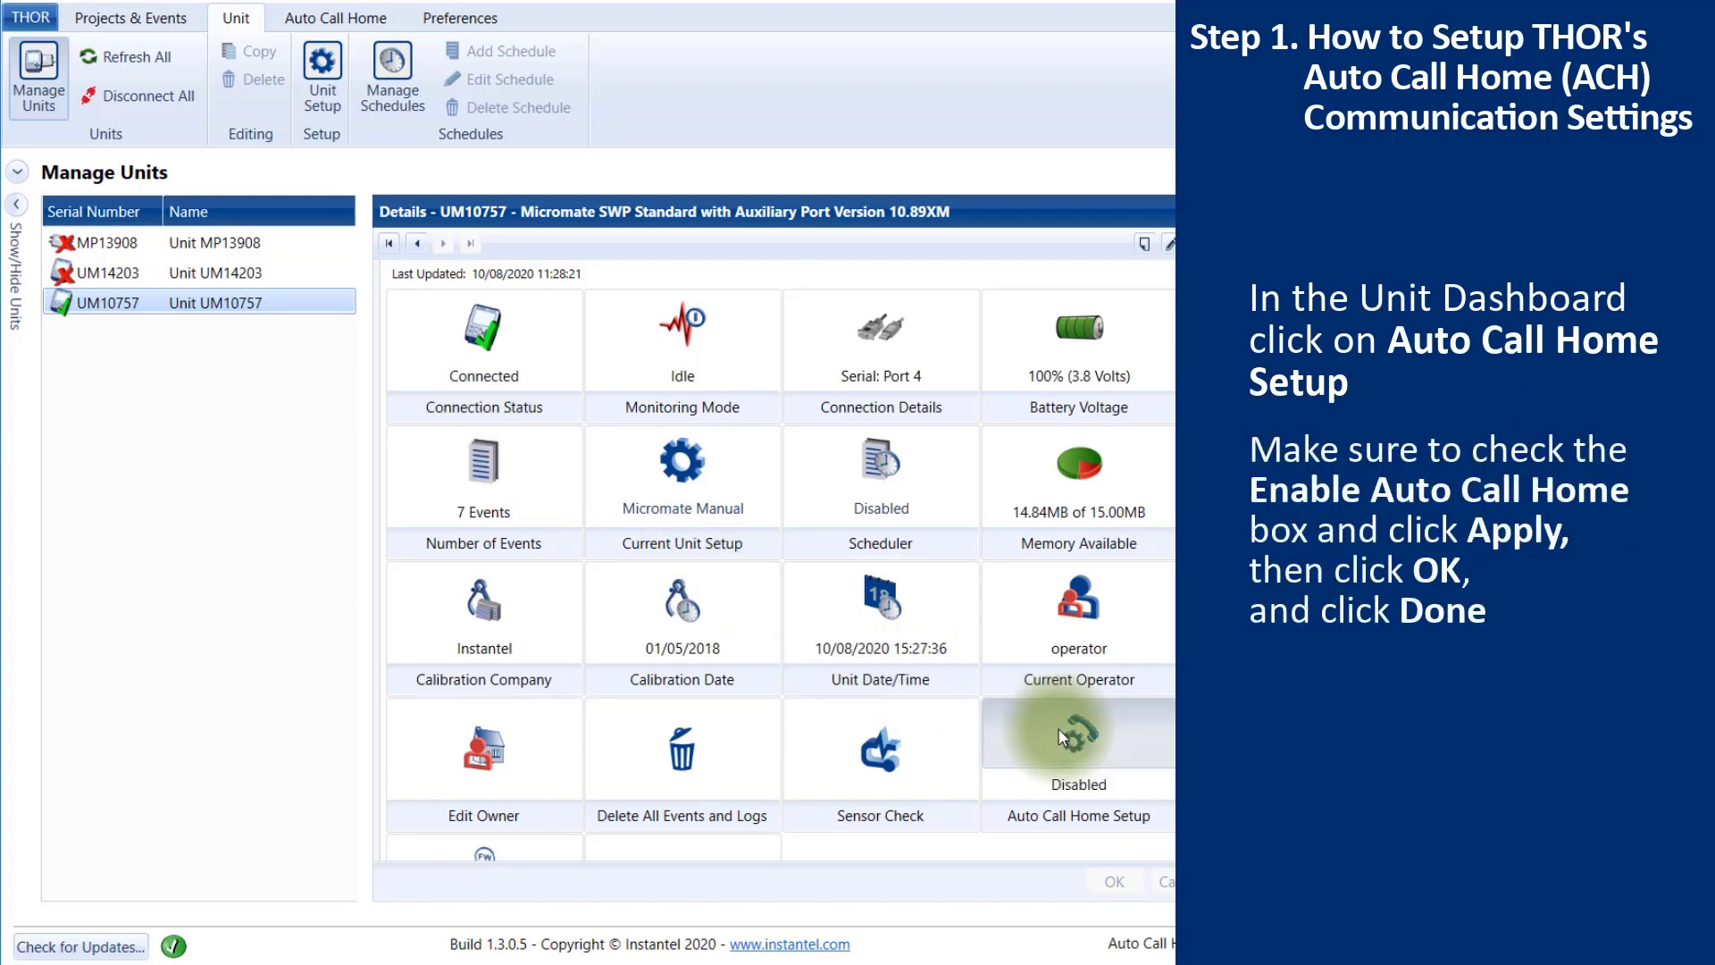
# Step: Enable Auto Call Home in the unit's setup, apply it to UM10757 and return to the dashboard
pyautogui.click(1077, 748)
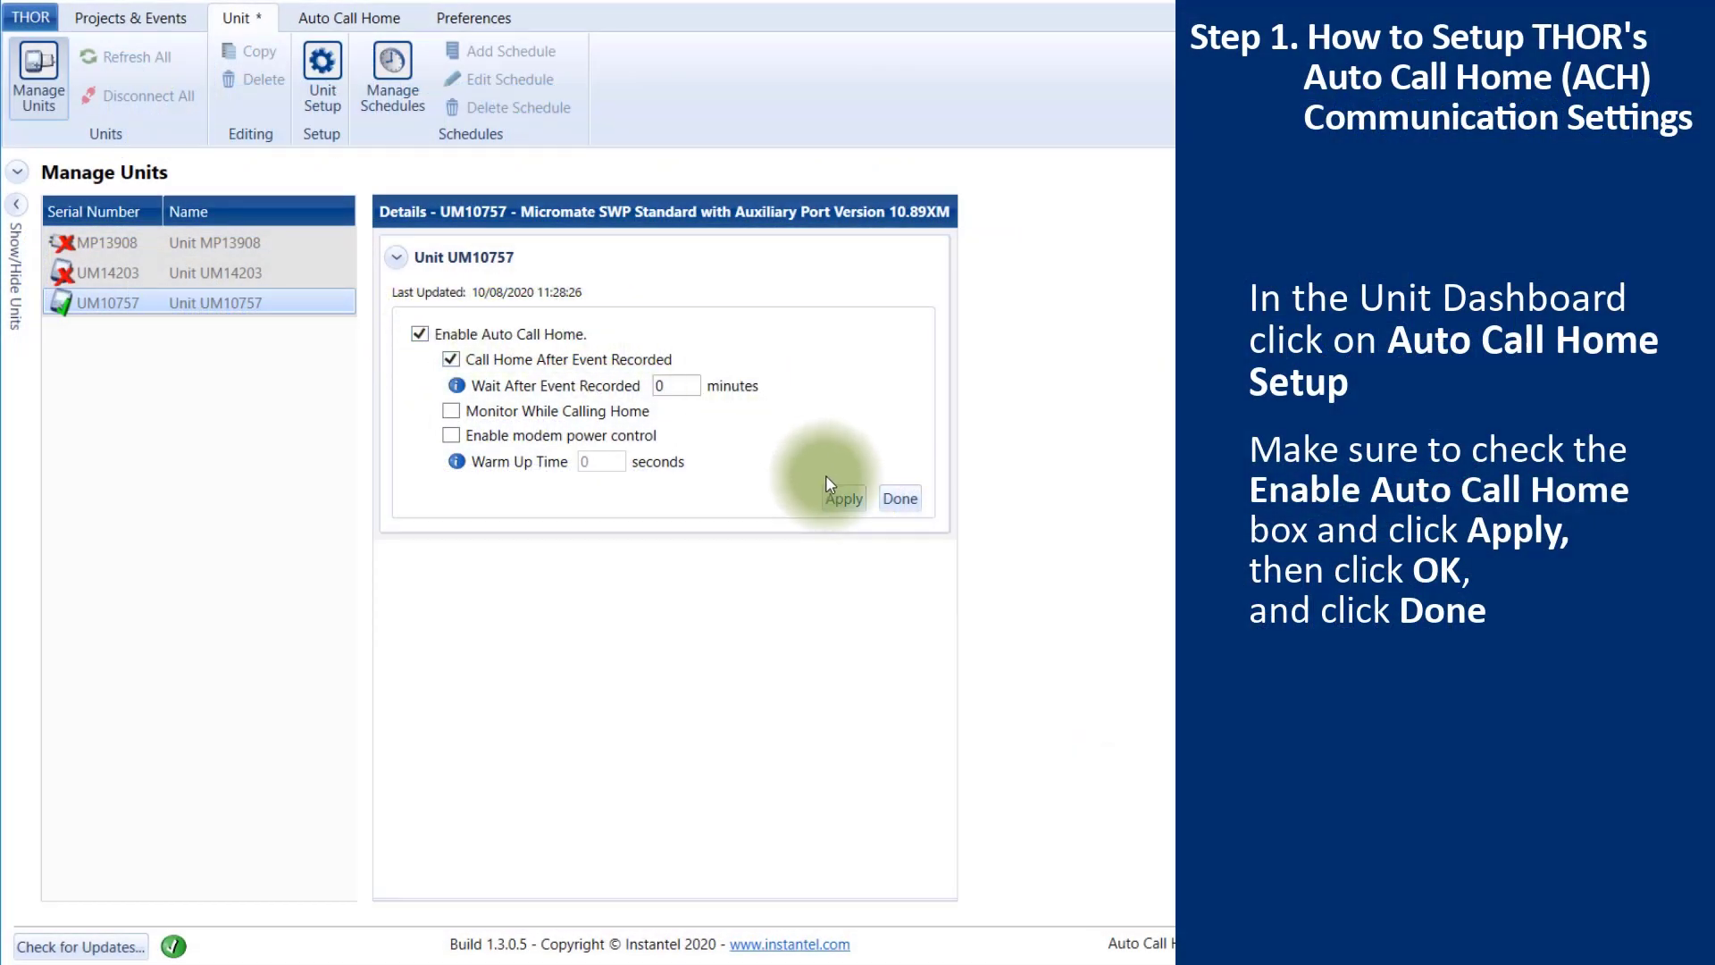
pyautogui.click(841, 499)
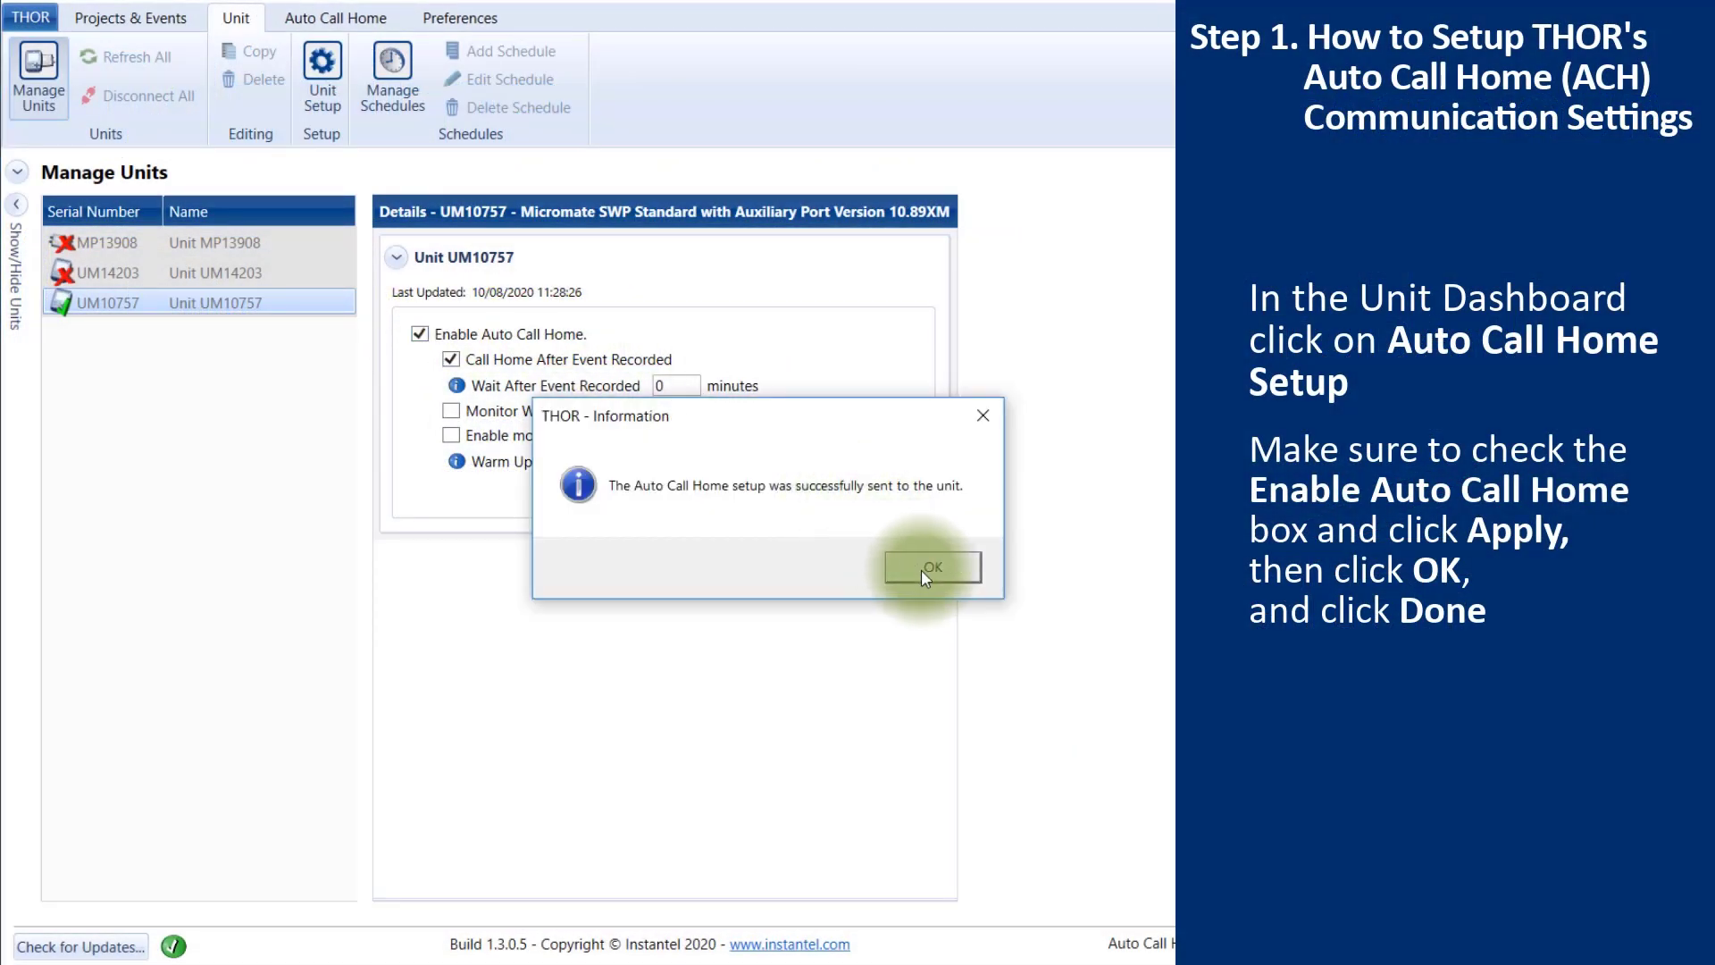
pyautogui.click(930, 566)
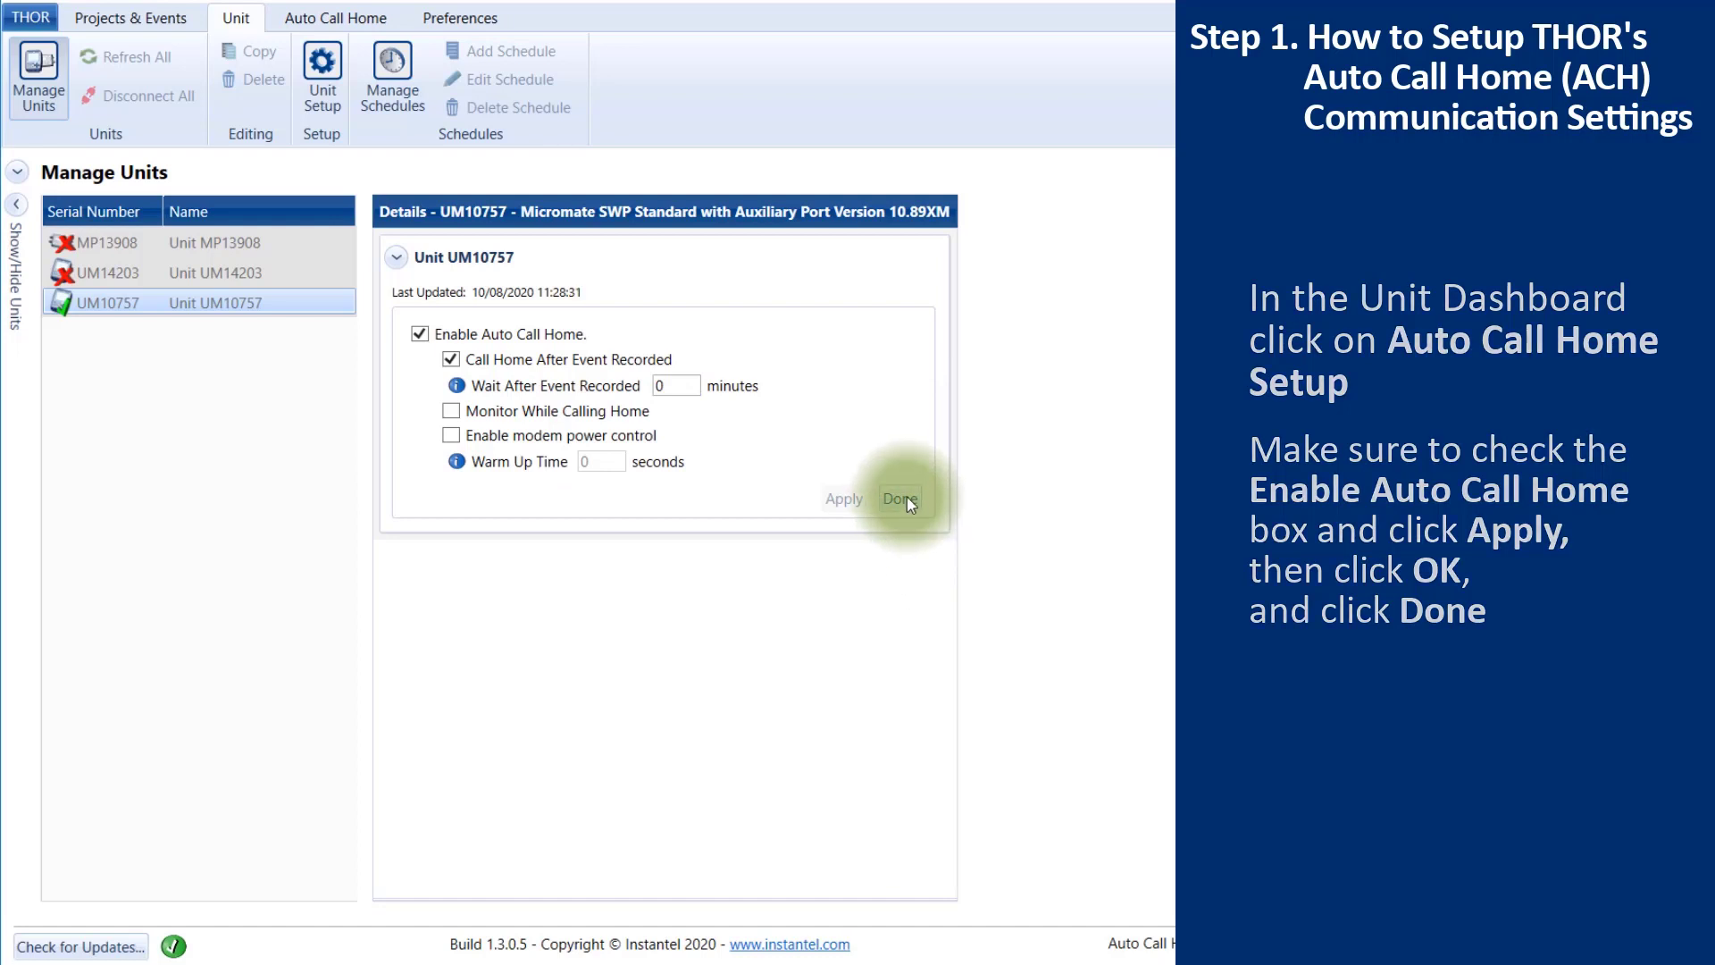
pyautogui.click(898, 498)
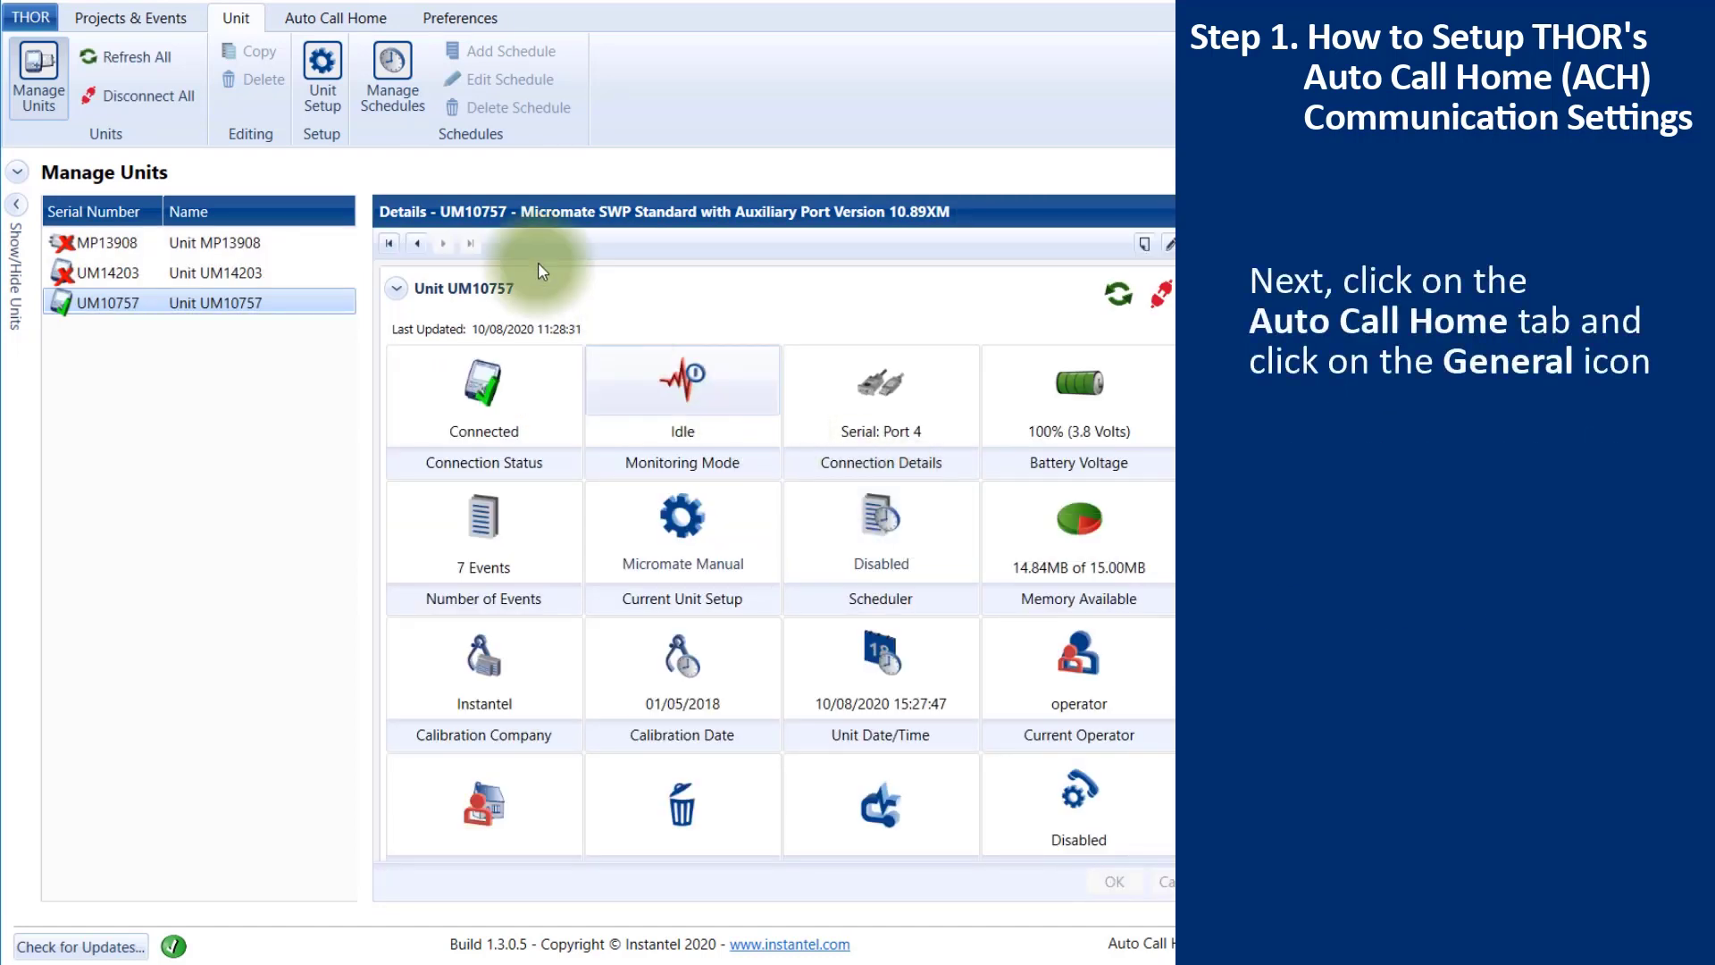
# Step: Set the Auto Call Home general TCP listening port to 8070 and confirm the change
pyautogui.click(336, 18)
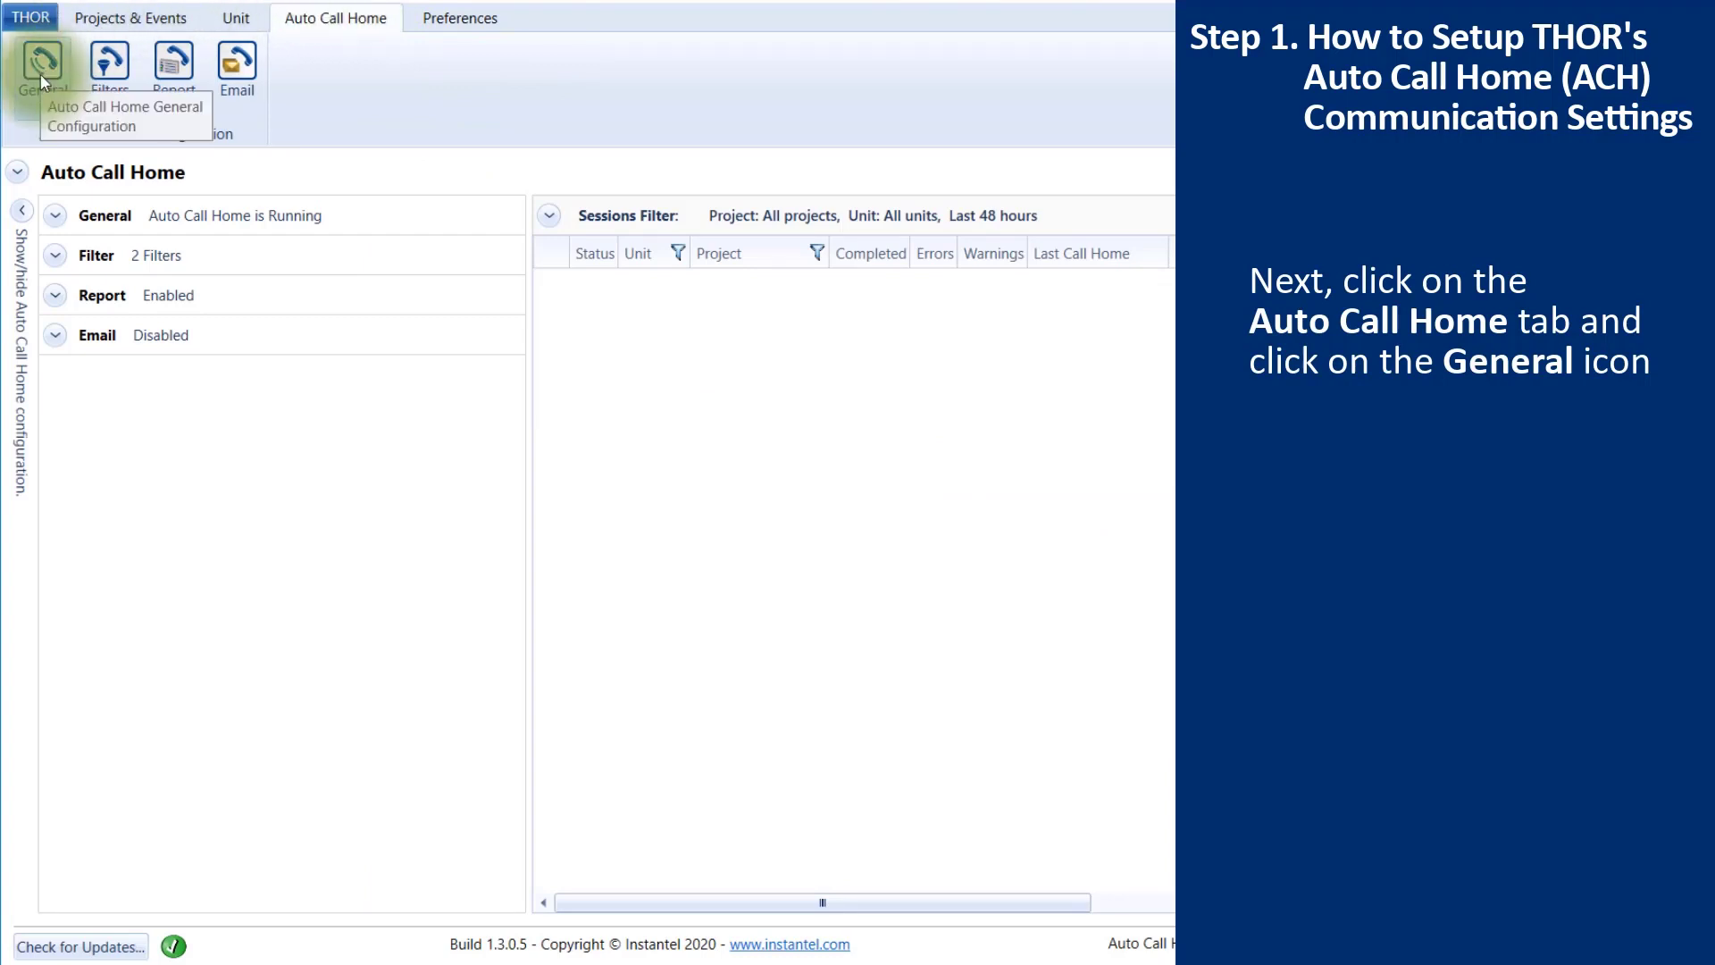
pyautogui.click(41, 69)
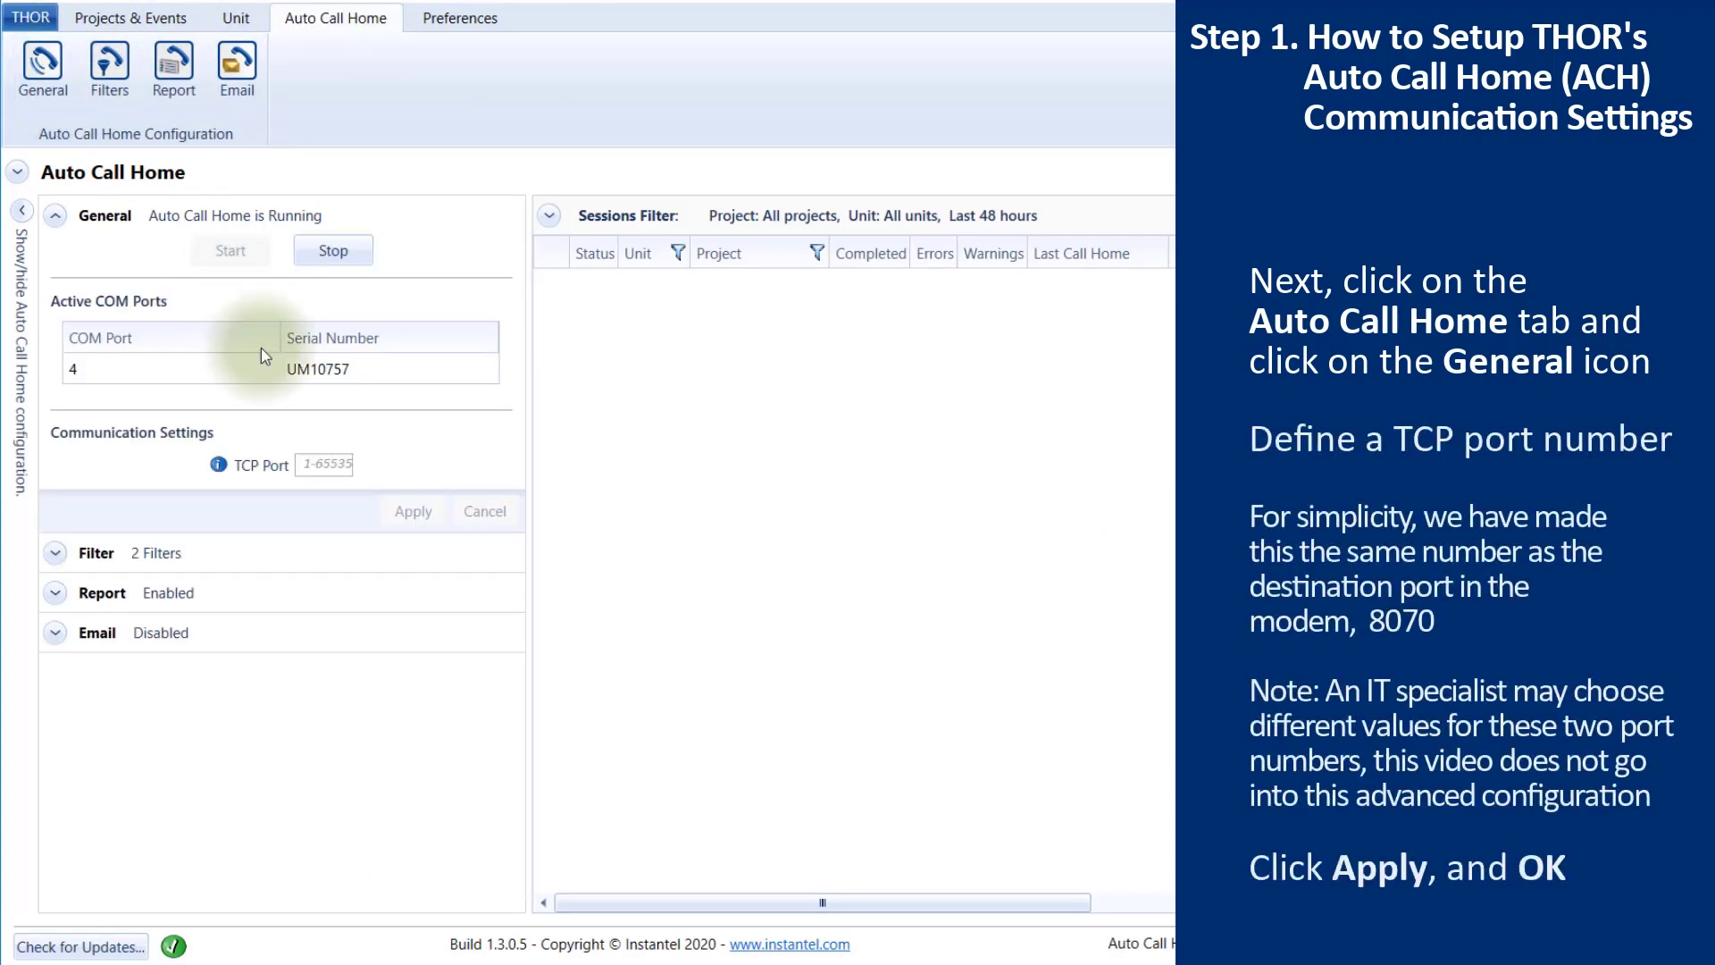
pyautogui.moveTo(342, 498)
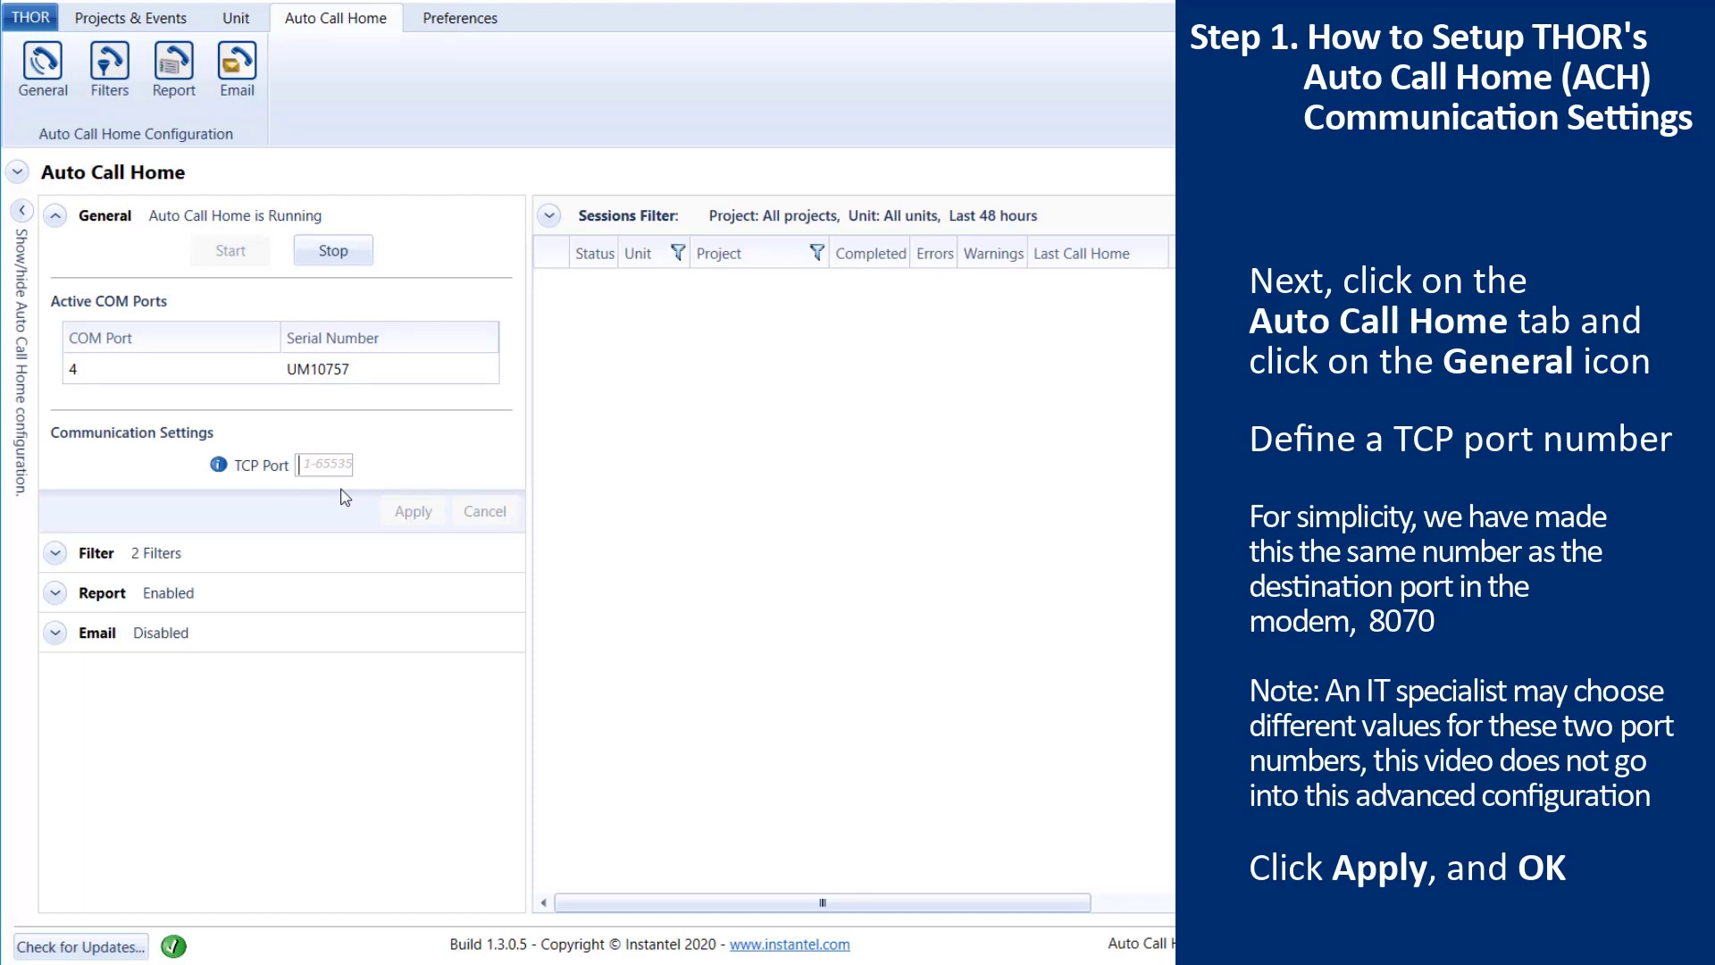
pyautogui.write('8070')
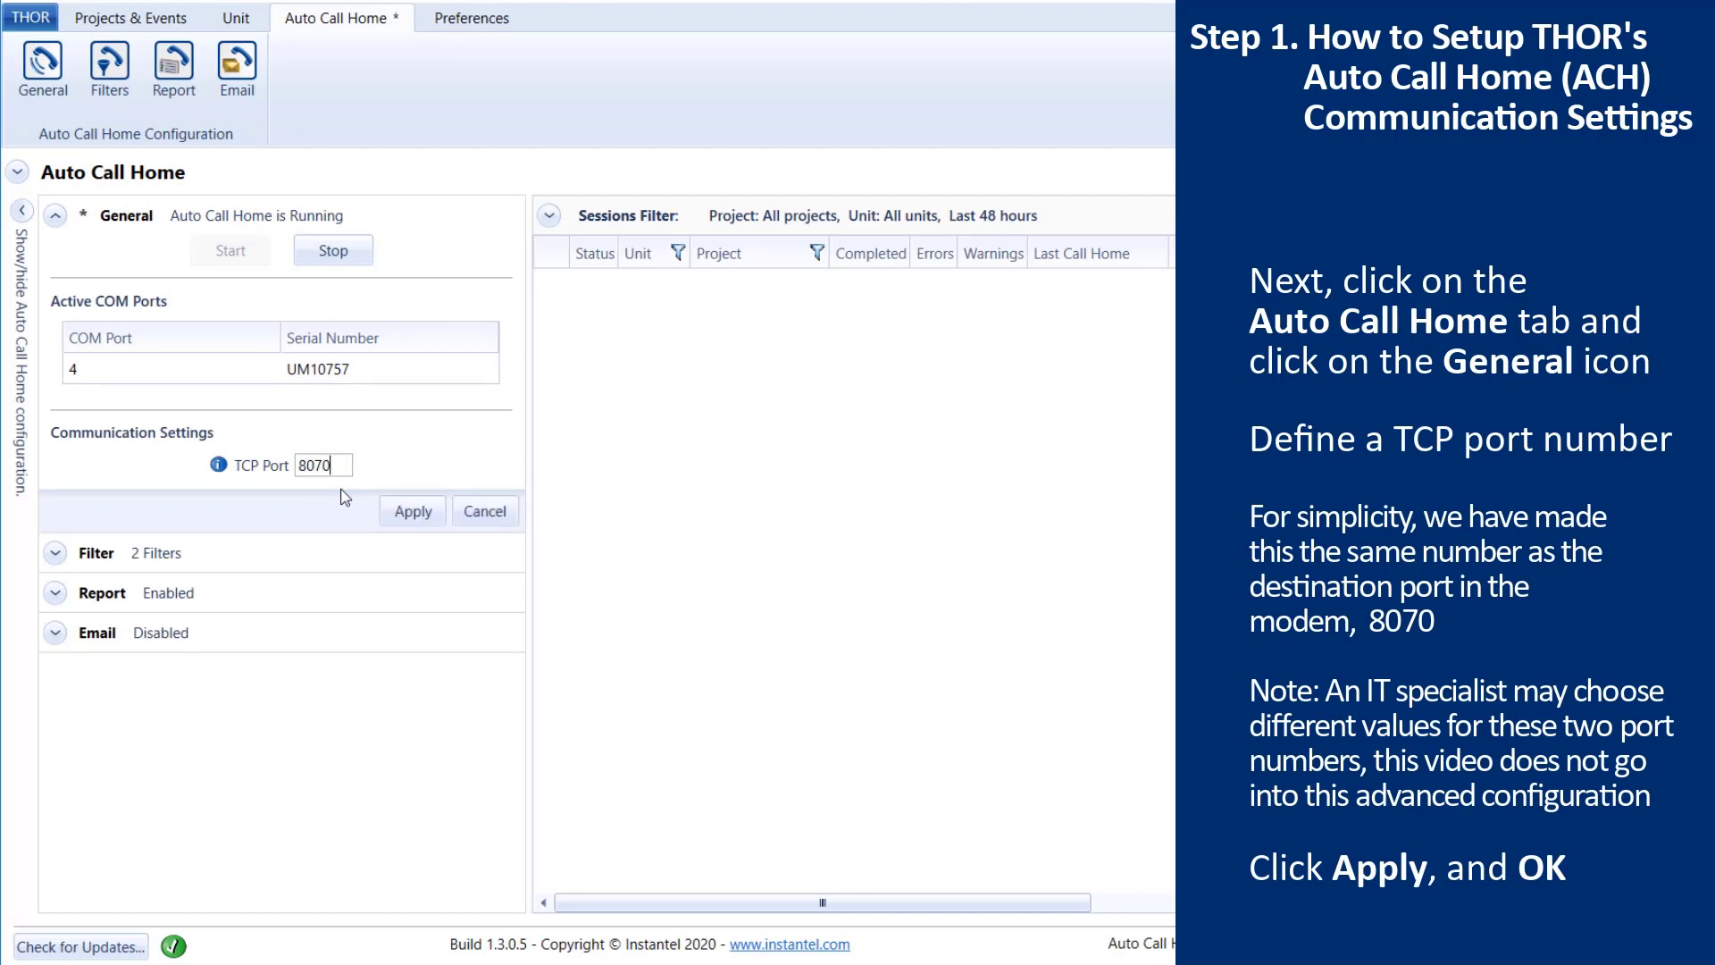
pyautogui.click(413, 511)
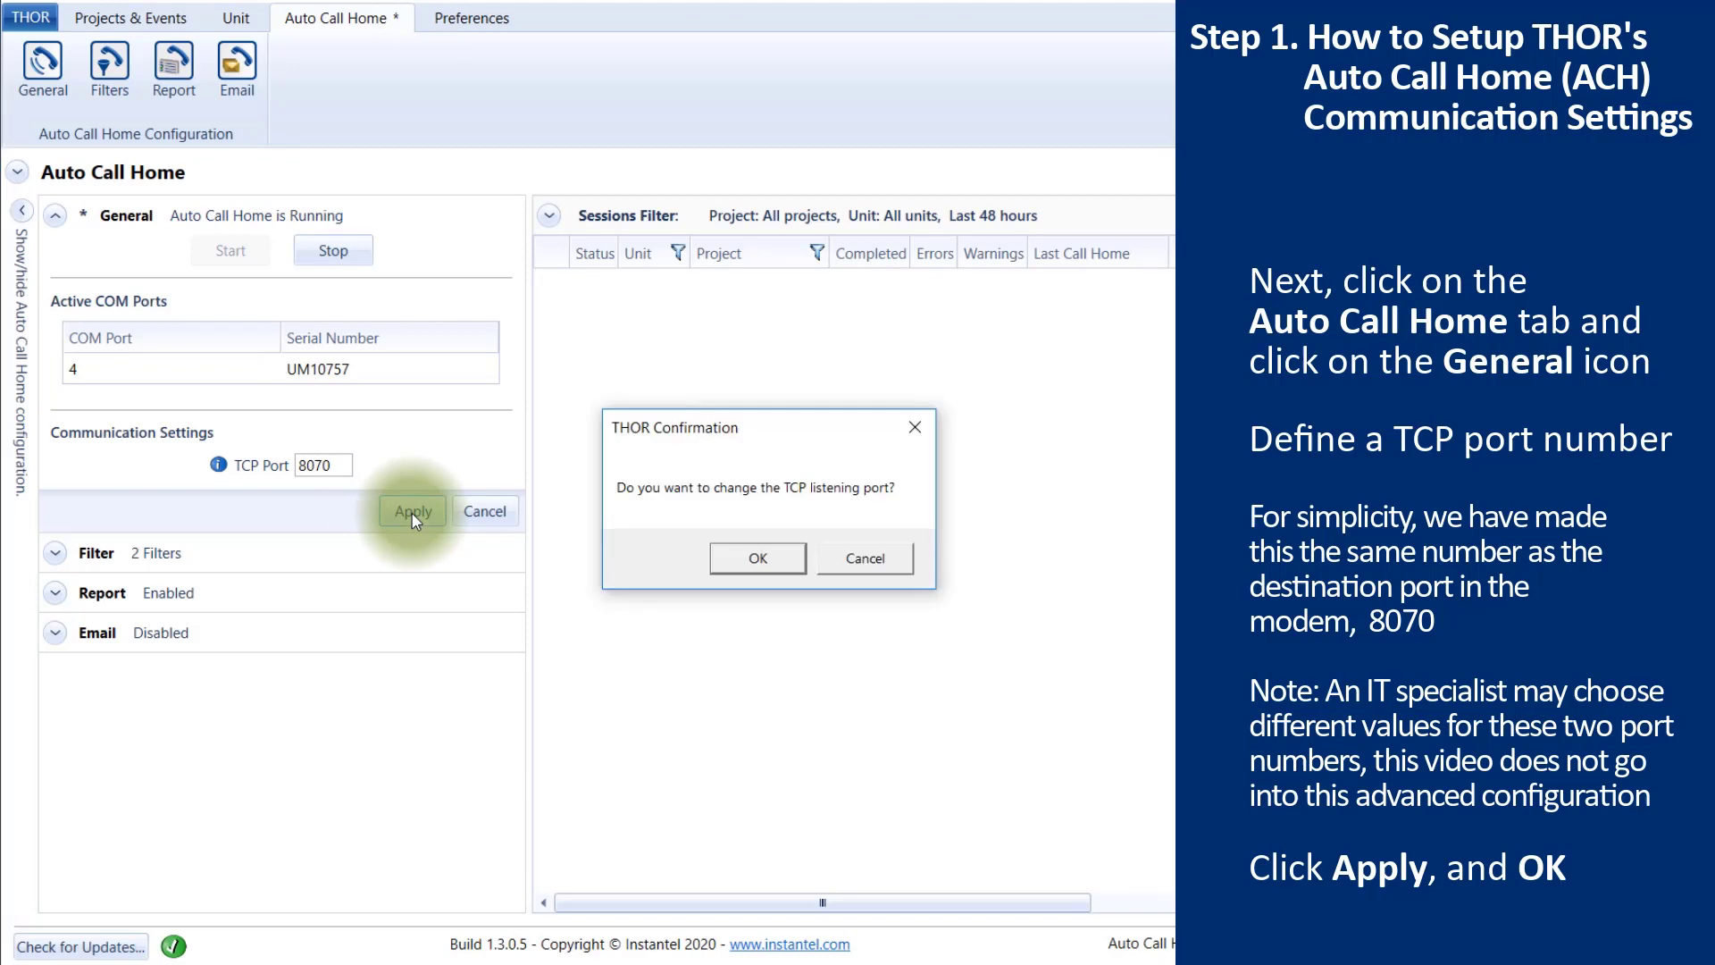
pyautogui.click(757, 557)
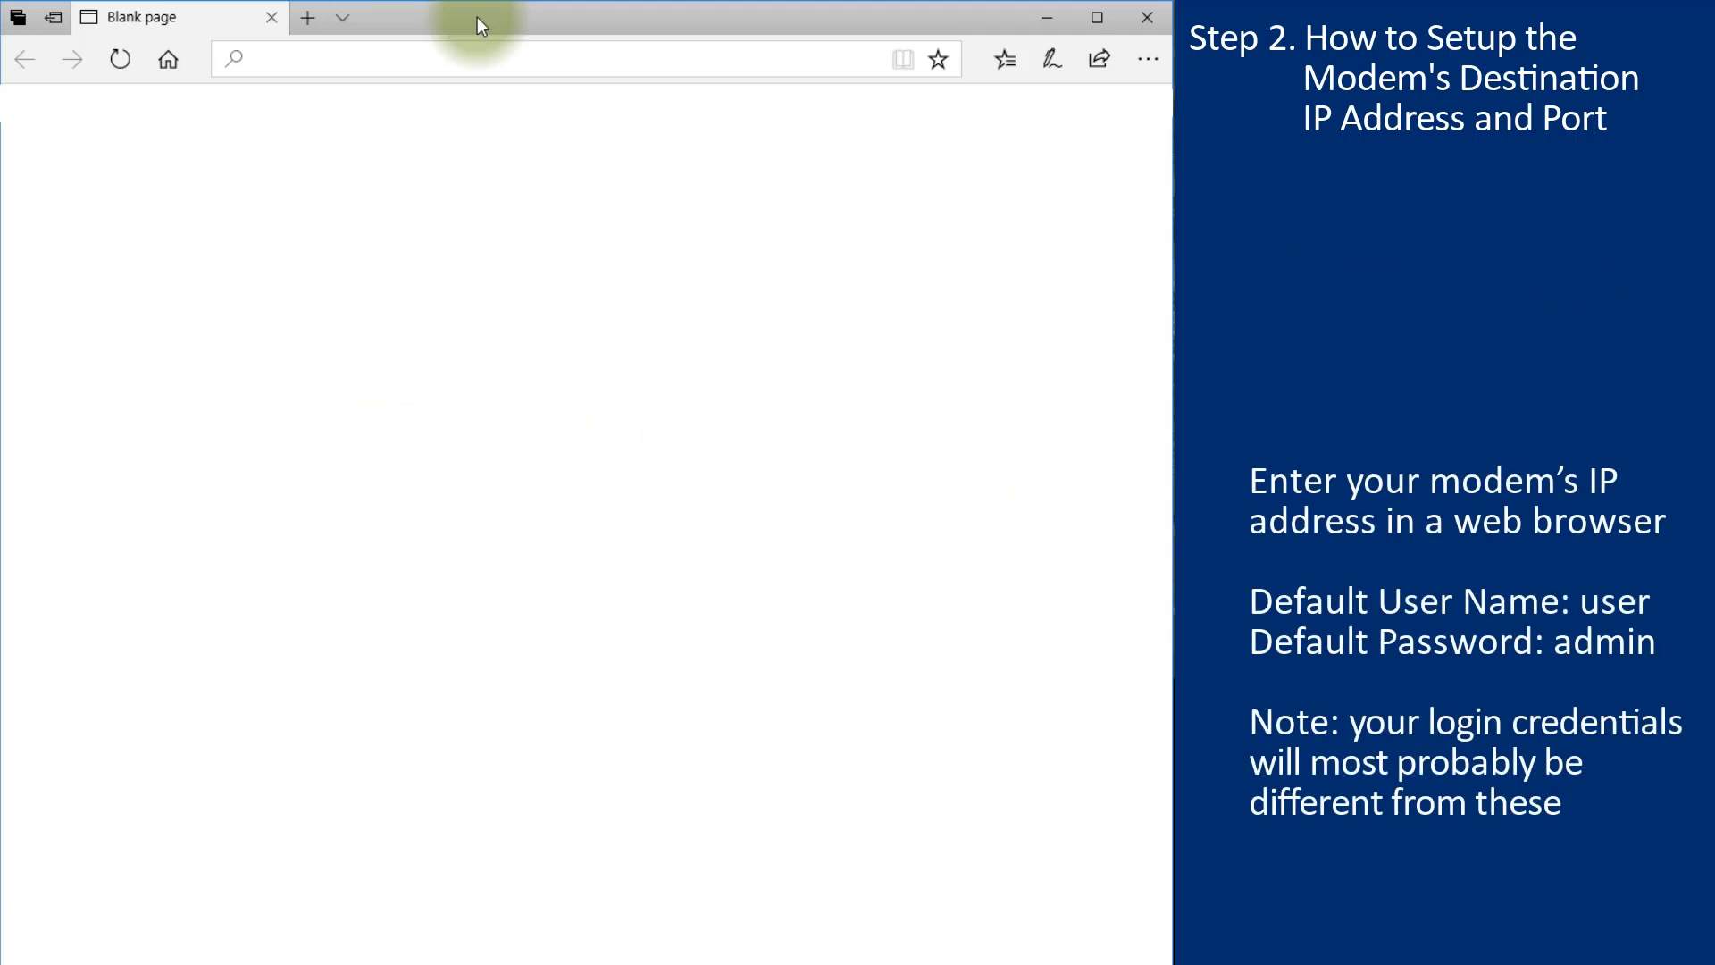
# Step: Browse to 174.90.98.153:9191 and log in to ACEmanager as admin
pyautogui.write('174.90.98.153:9191/')
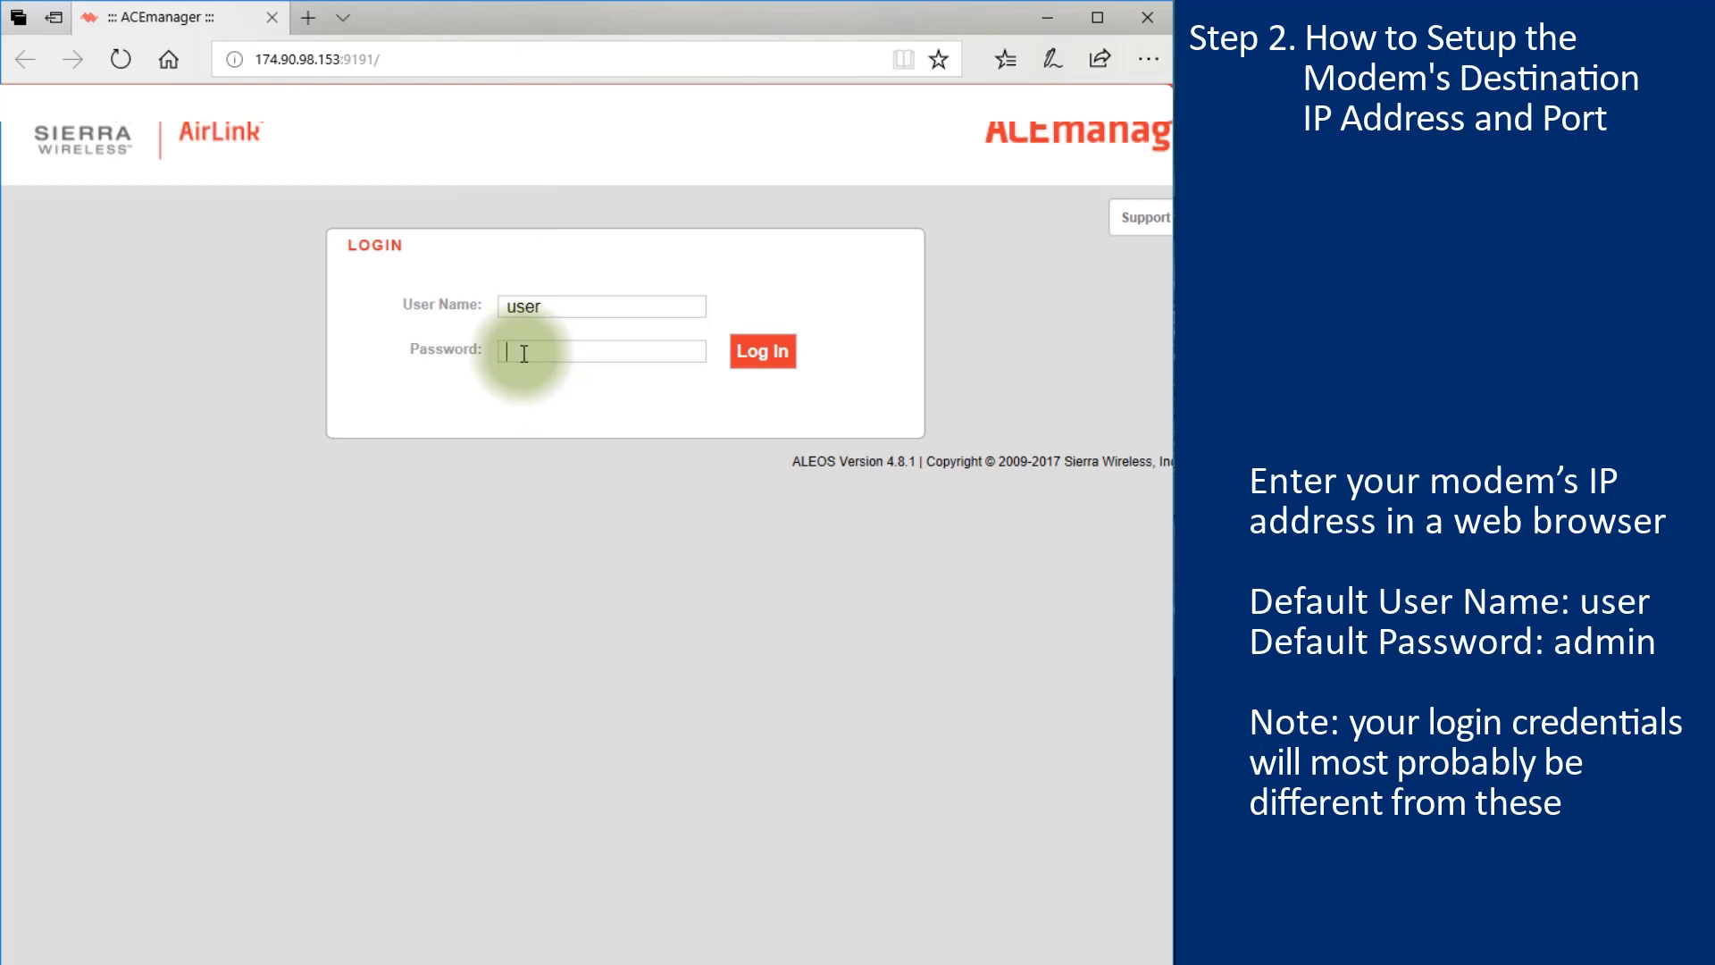
pyautogui.write('admin')
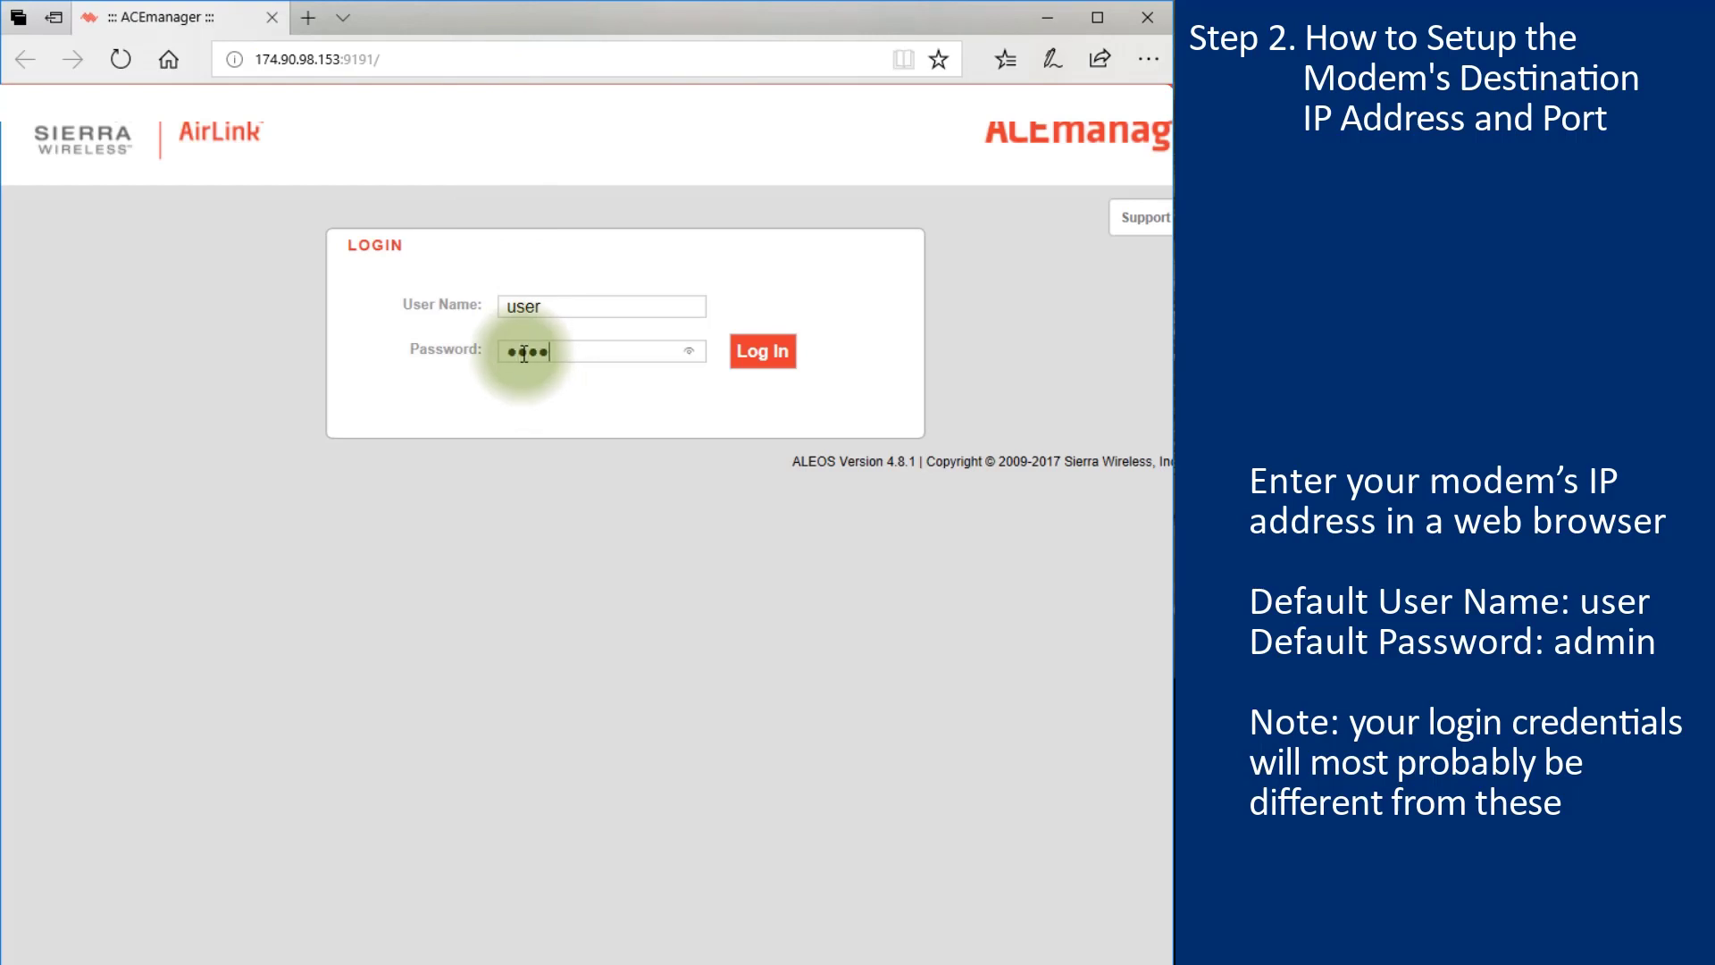
pyautogui.write('•')
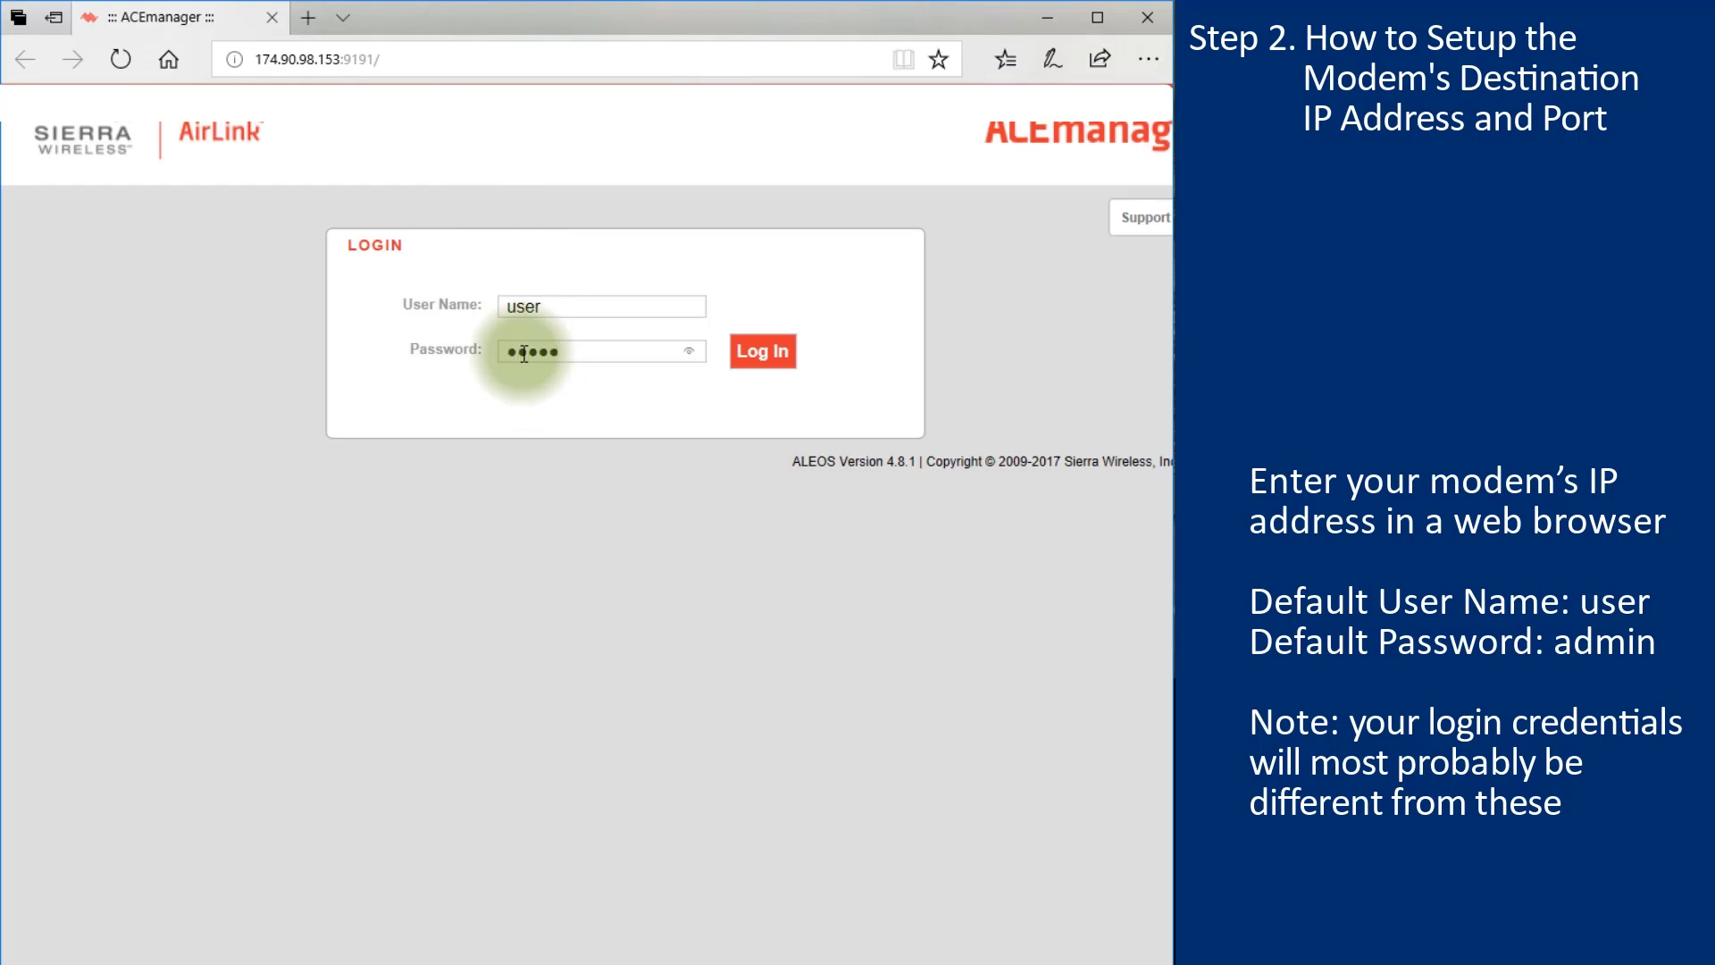
pyautogui.click(763, 352)
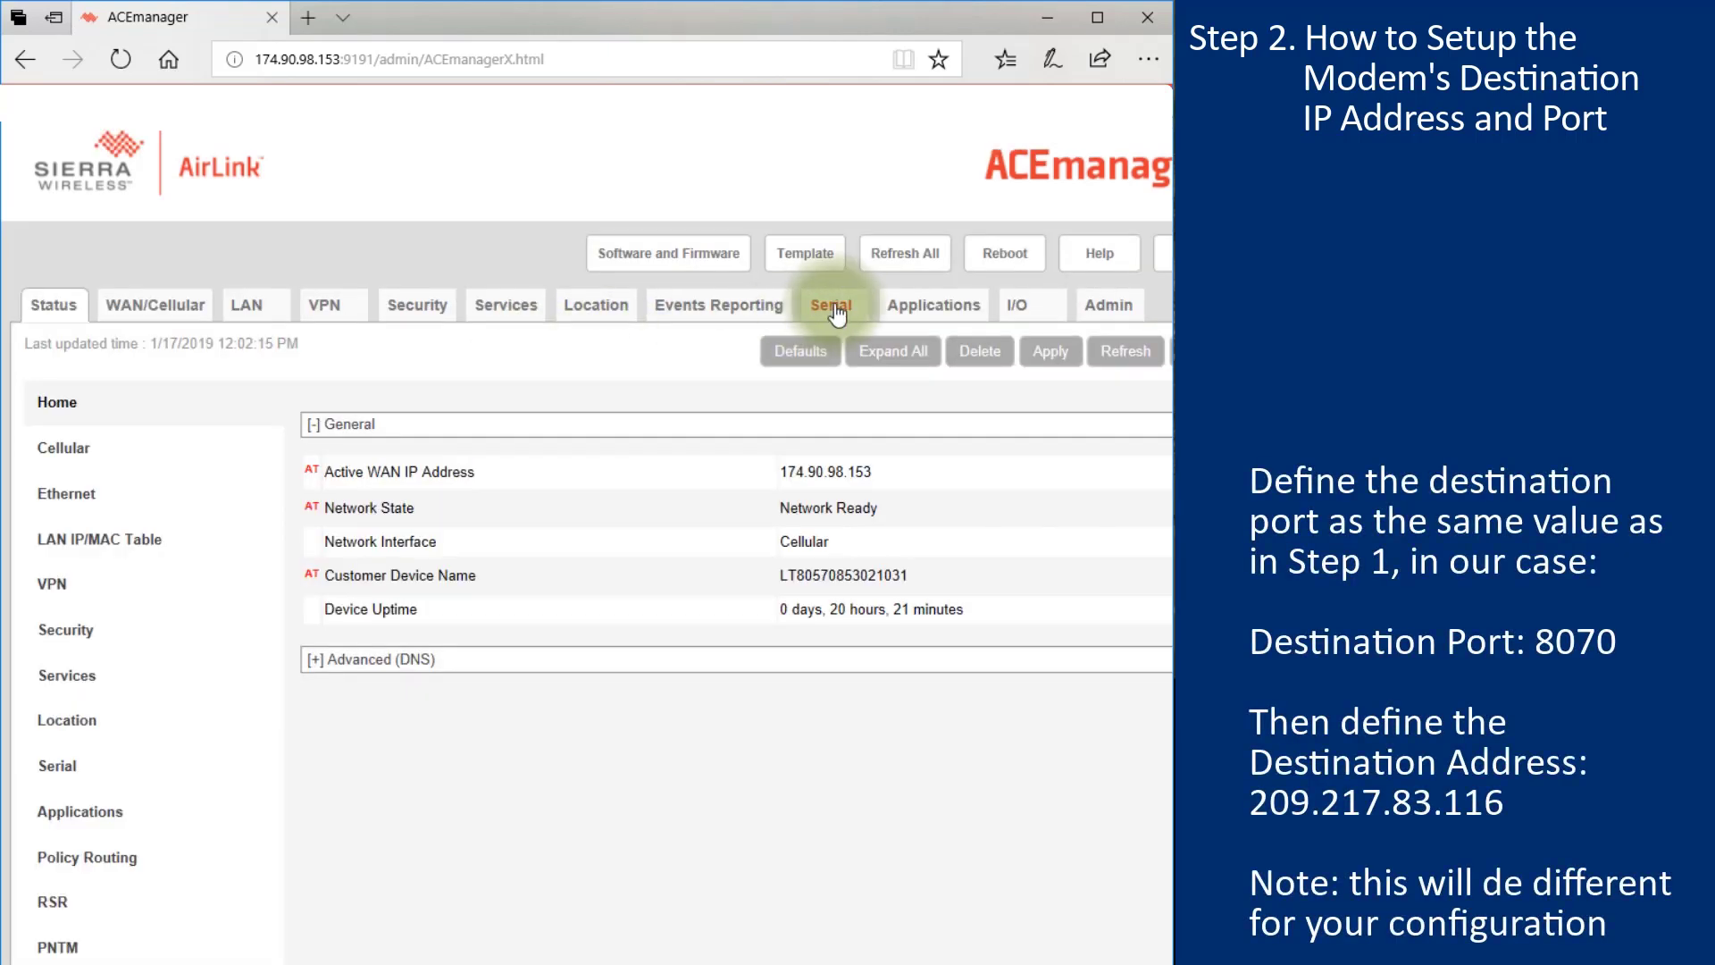
# Step: Set the Serial destination port to 8070 and destination address to 209.217.83.116
pyautogui.click(833, 303)
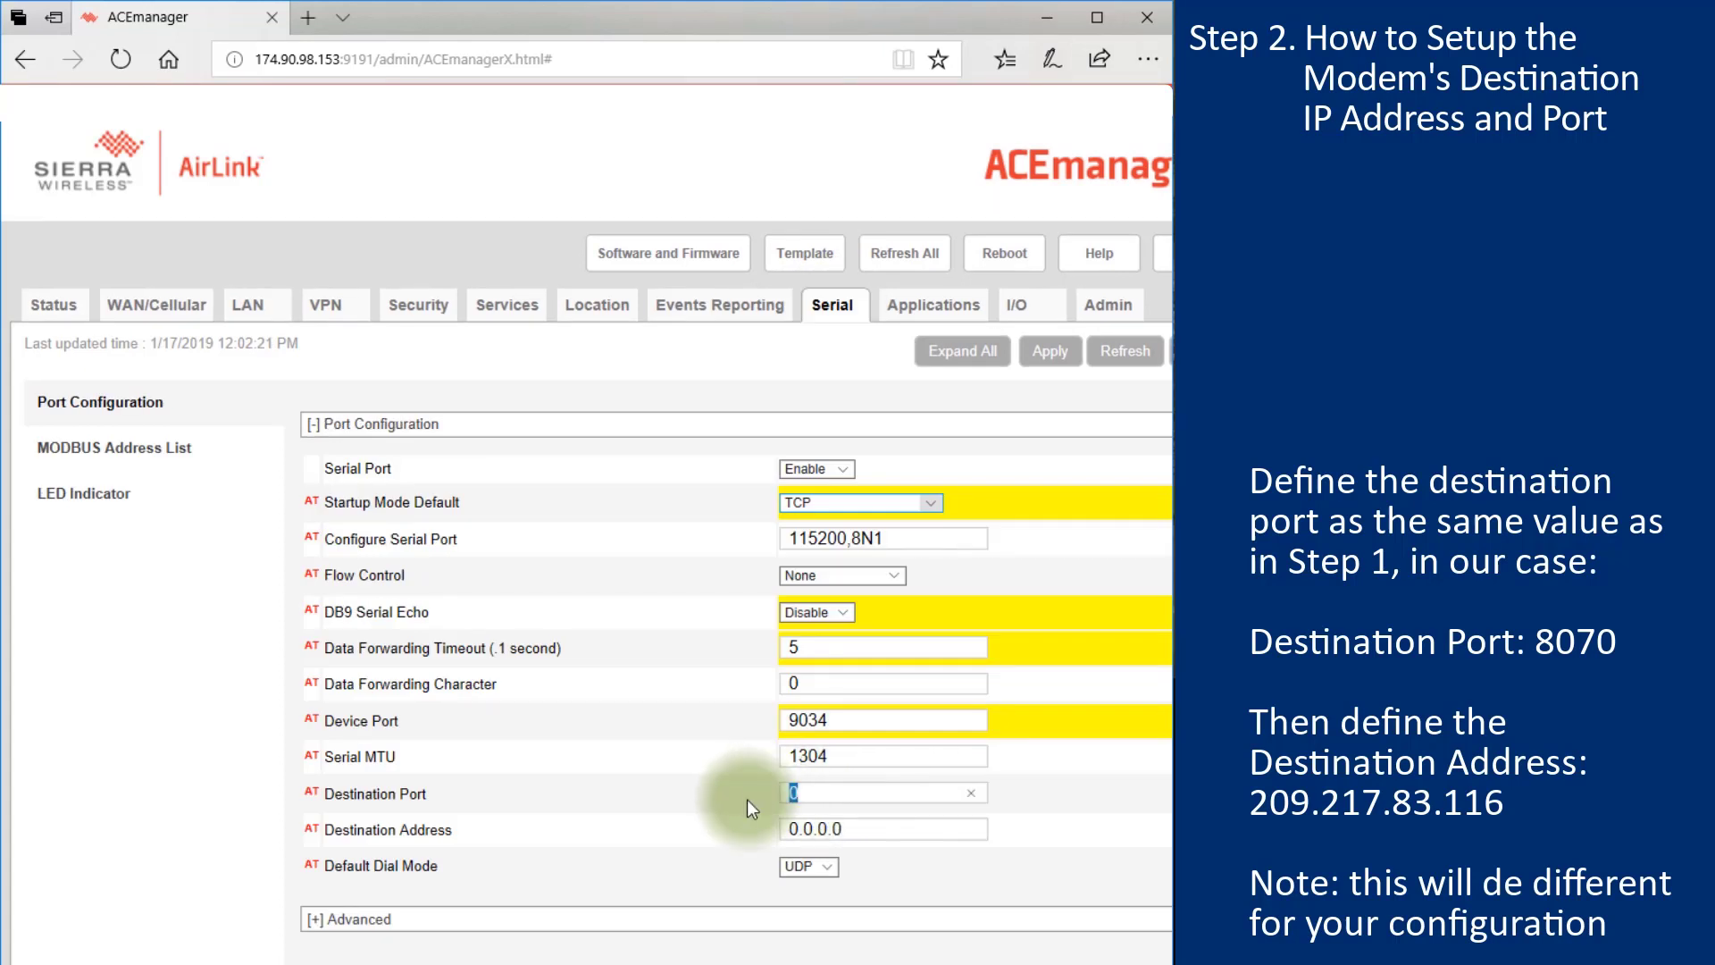
pyautogui.write('8070')
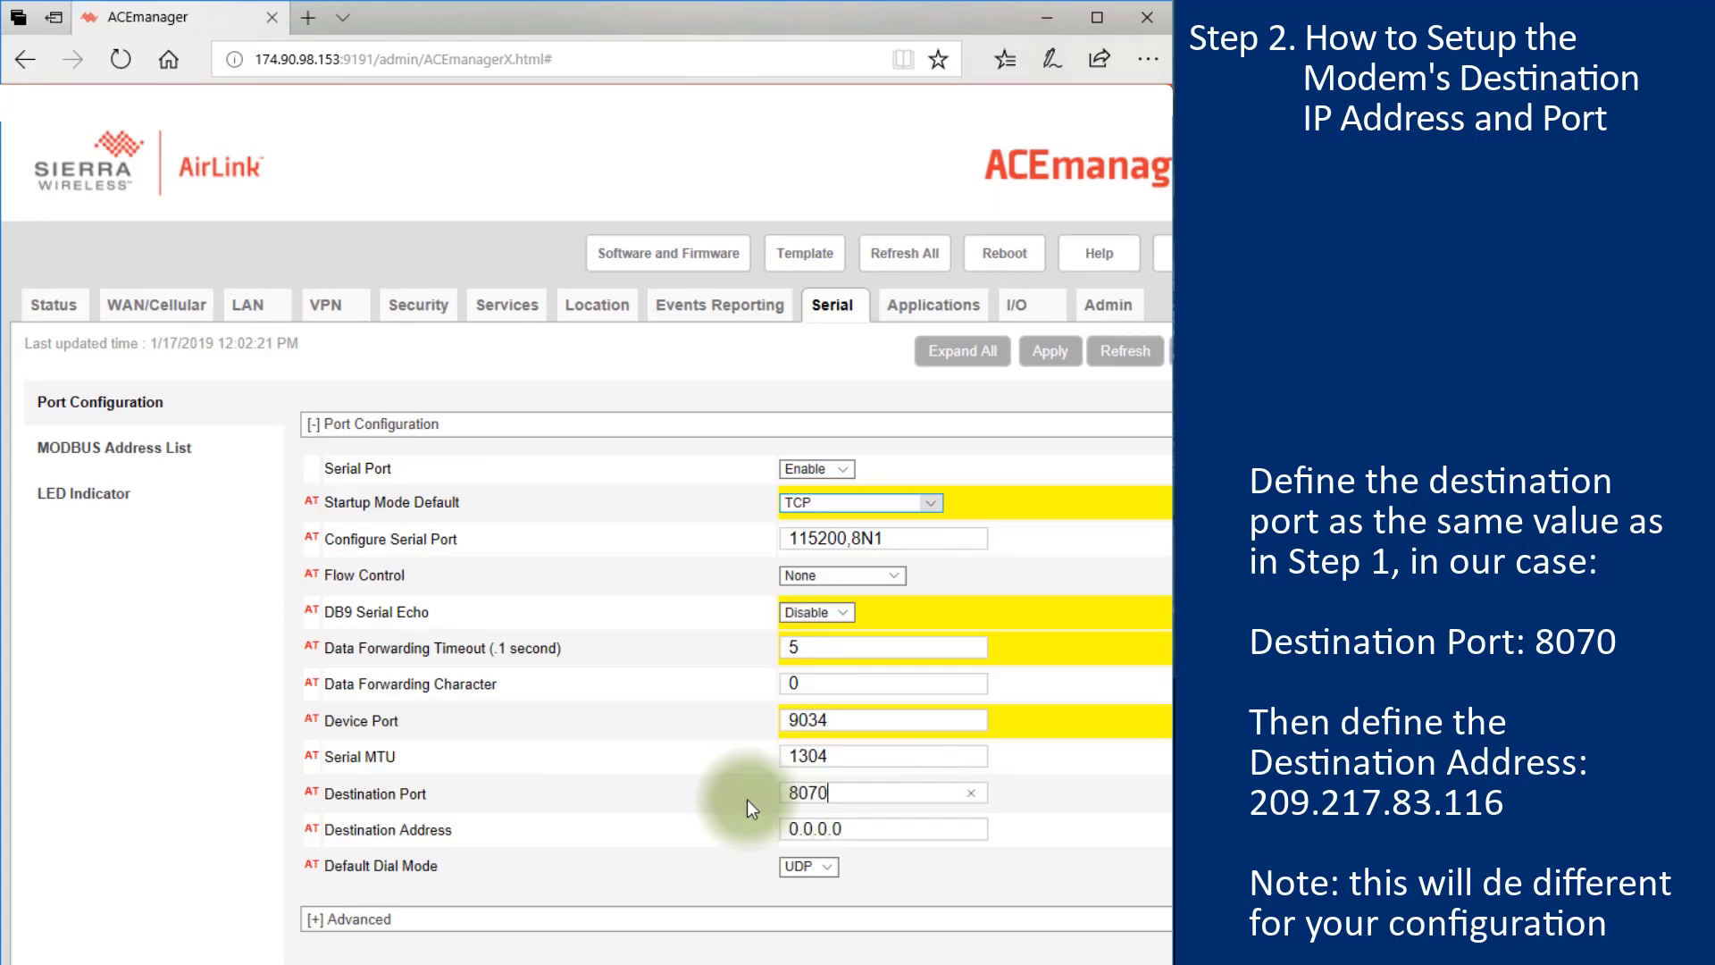
pyautogui.moveTo(856, 827)
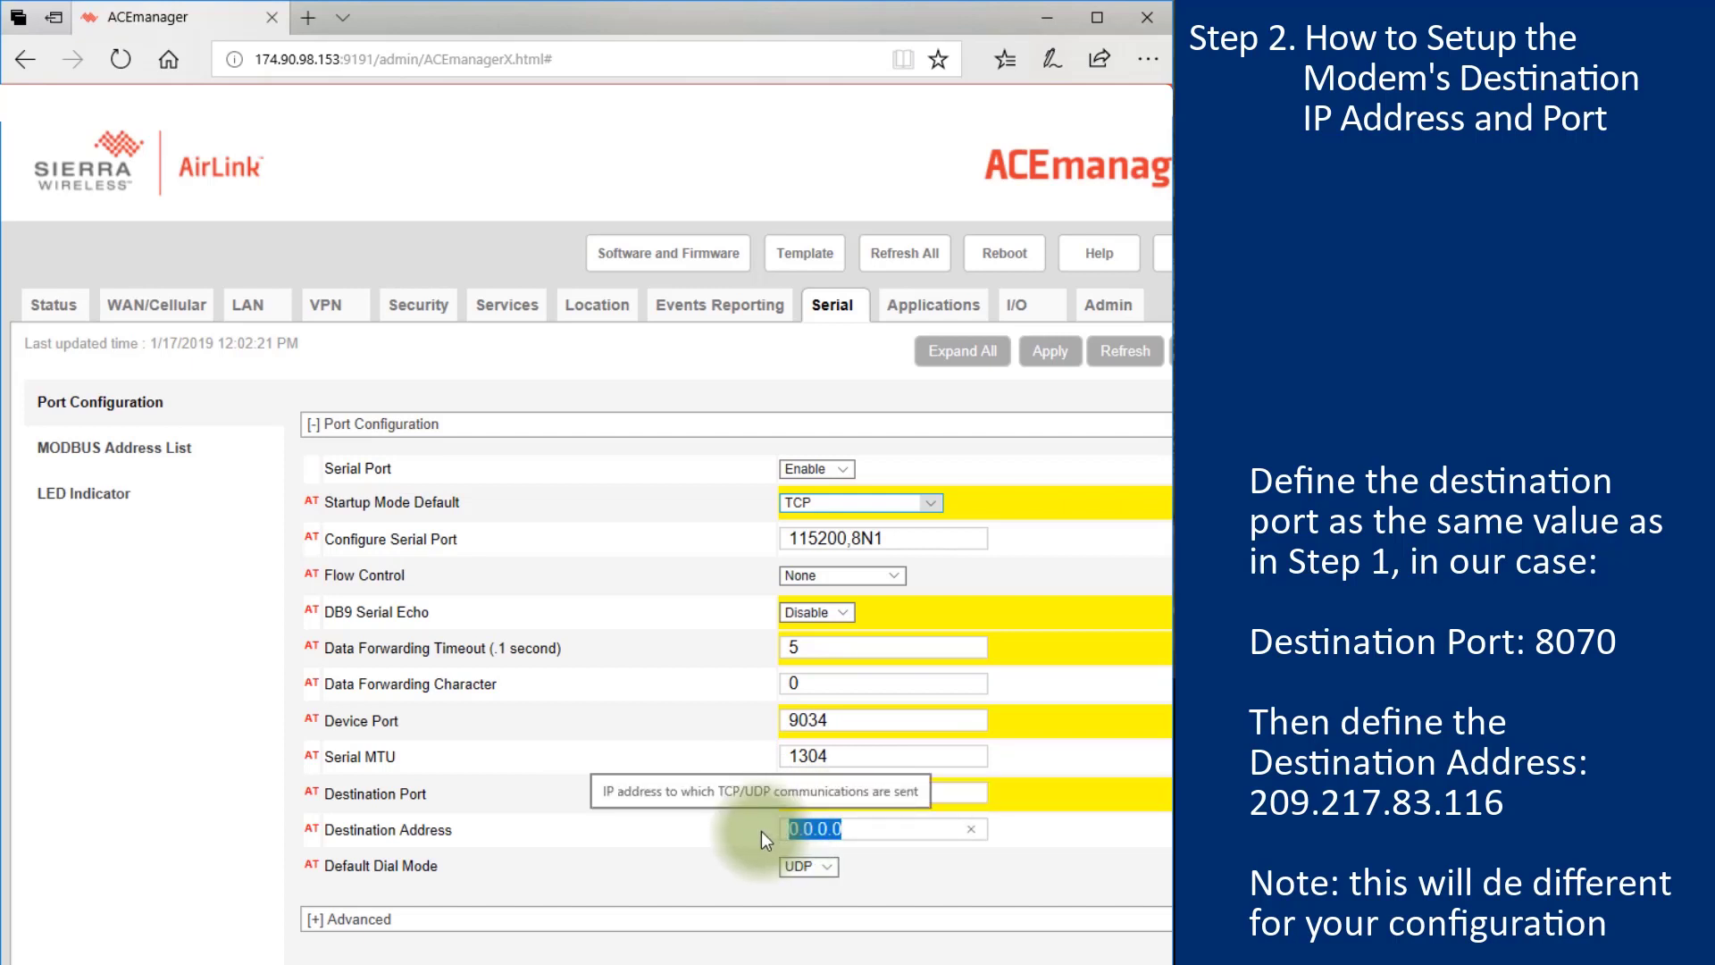
pyautogui.write('8070')
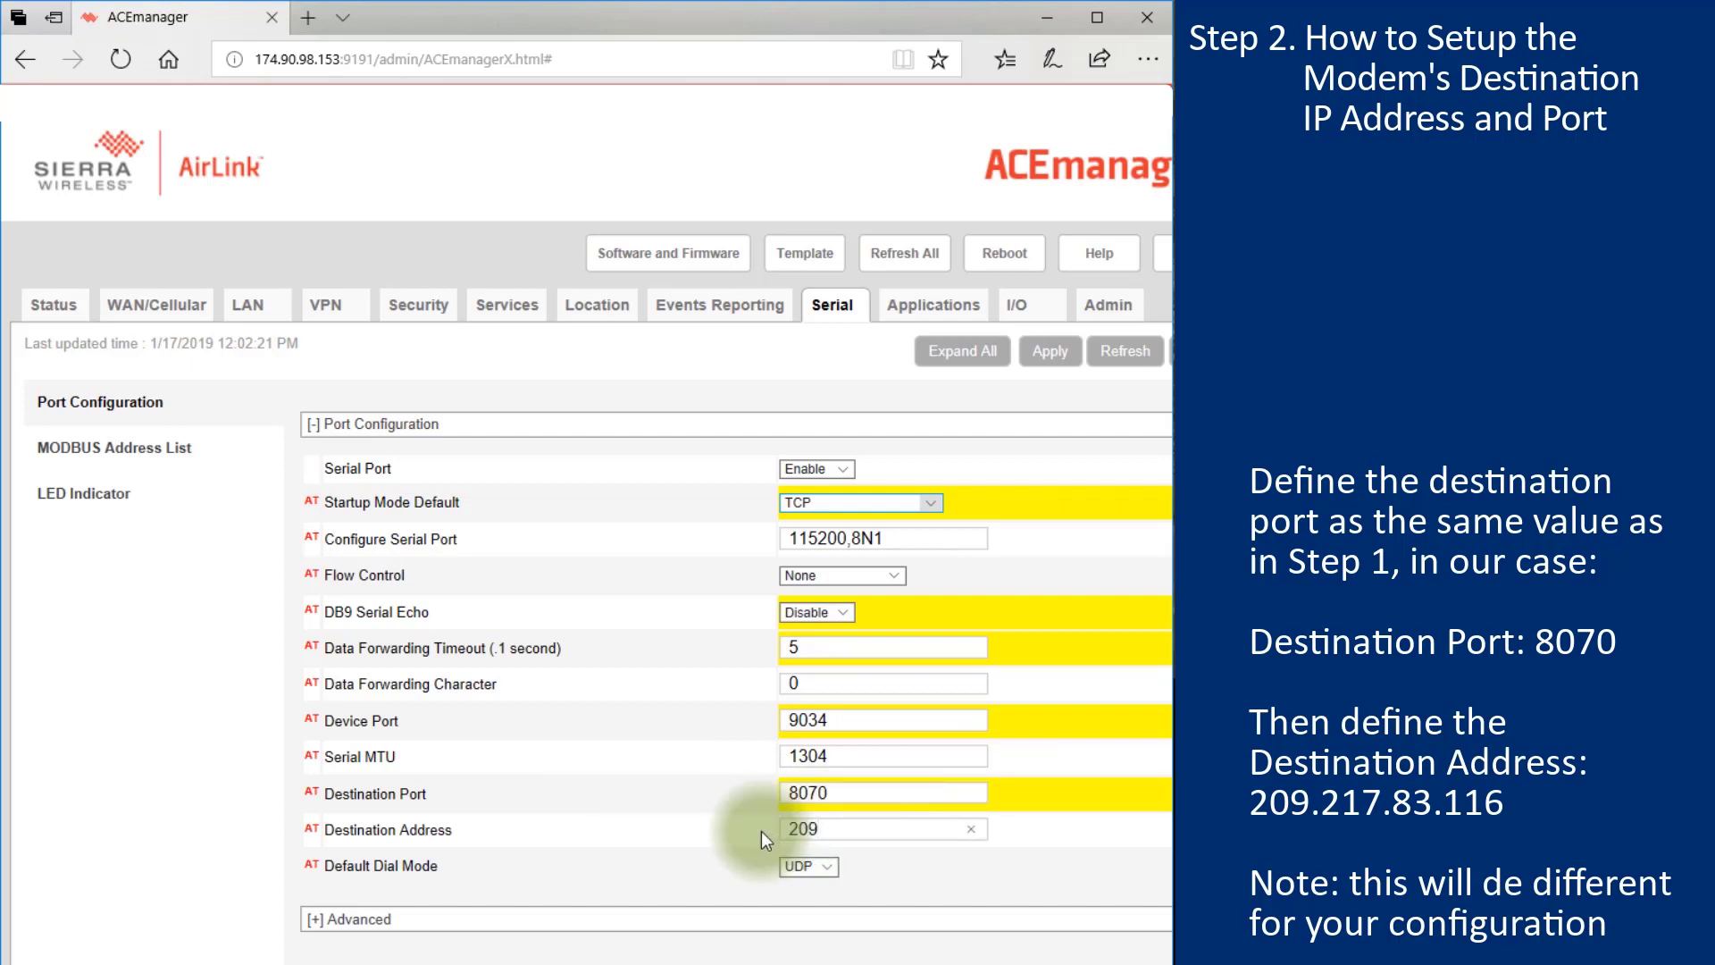
pyautogui.write('.217')
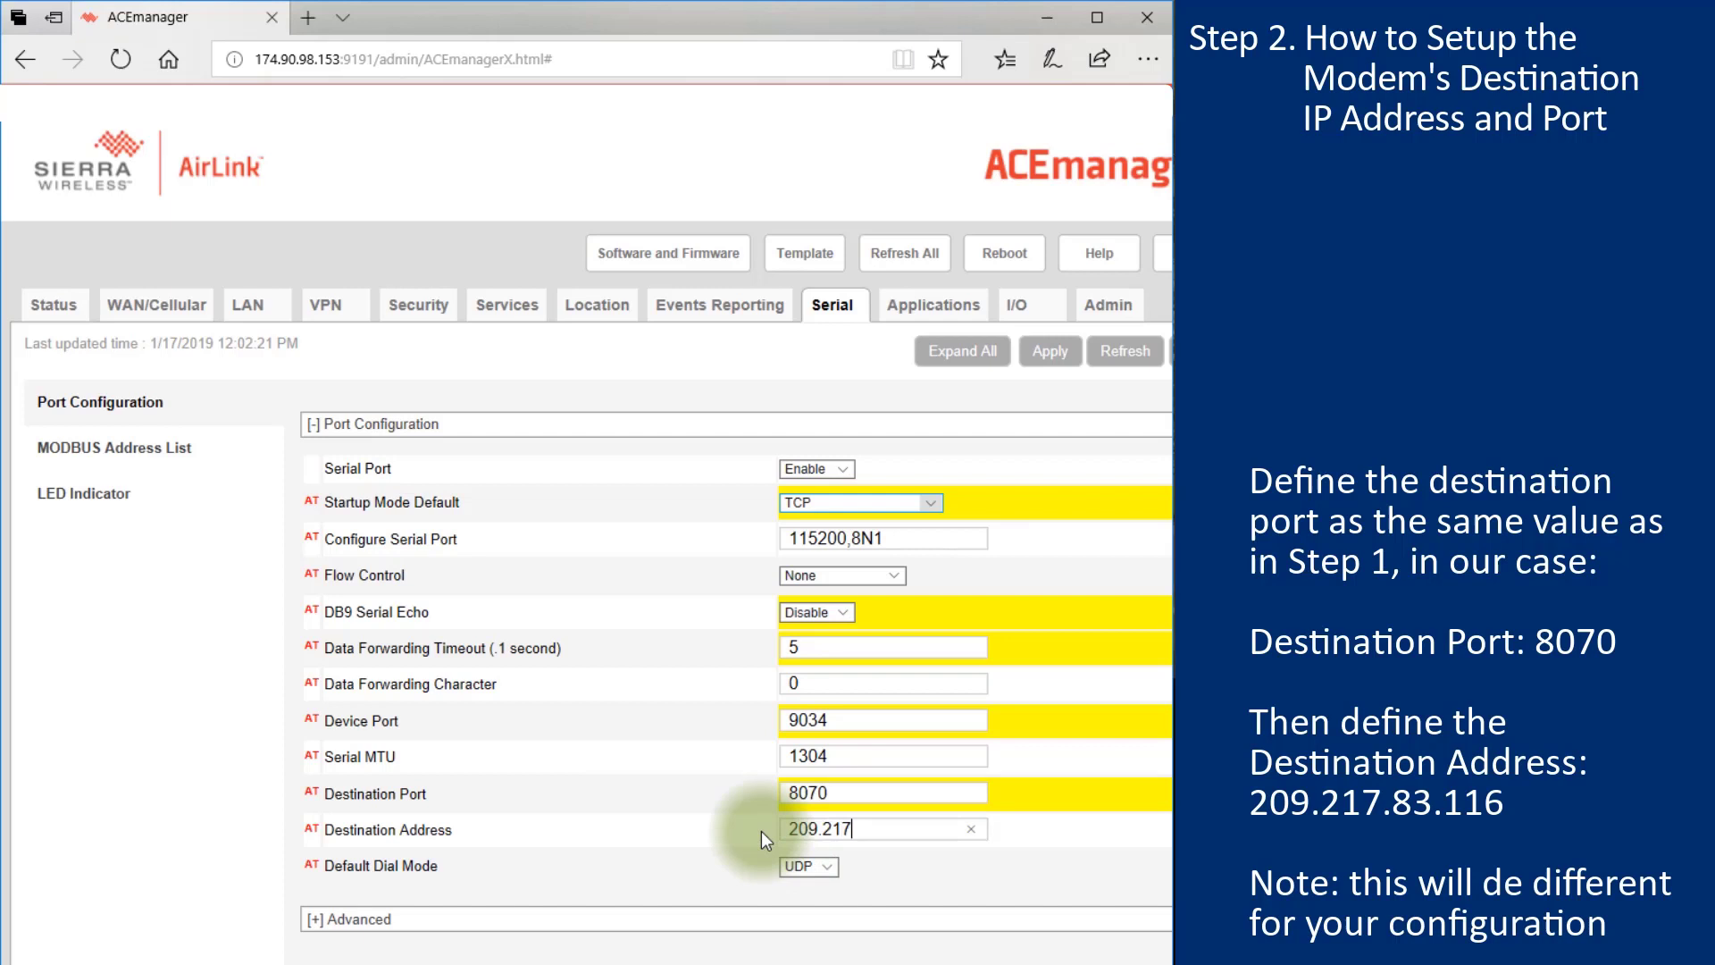
pyautogui.write('.83.11')
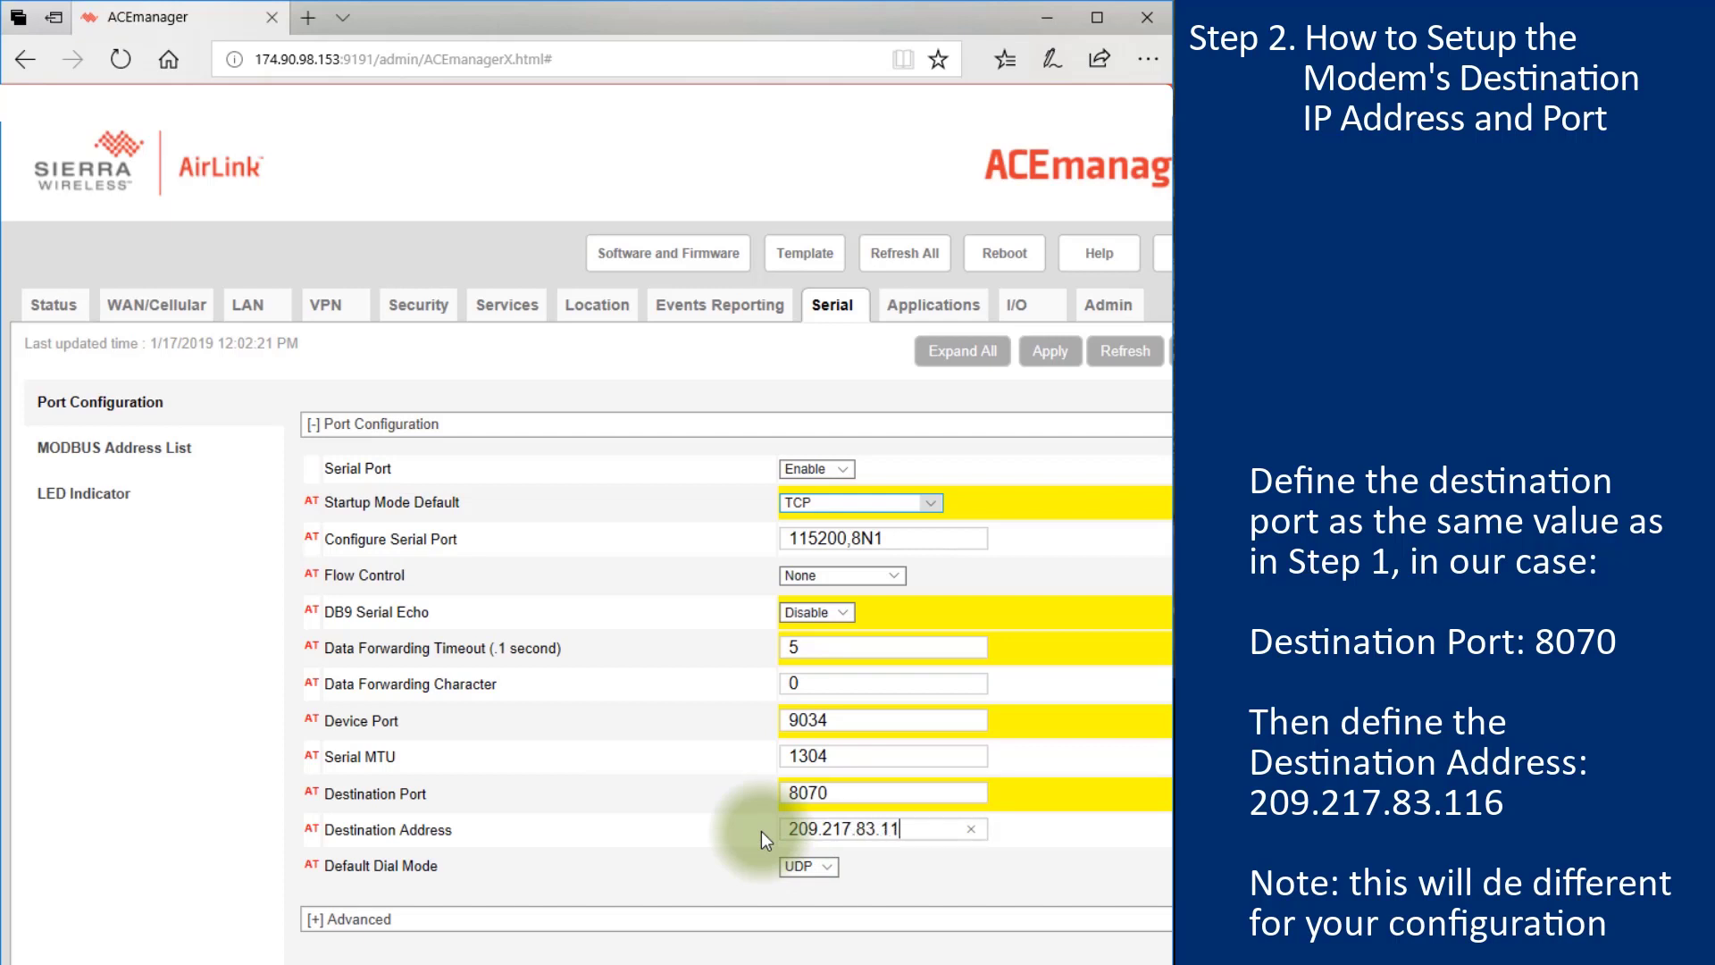
pyautogui.write('6')
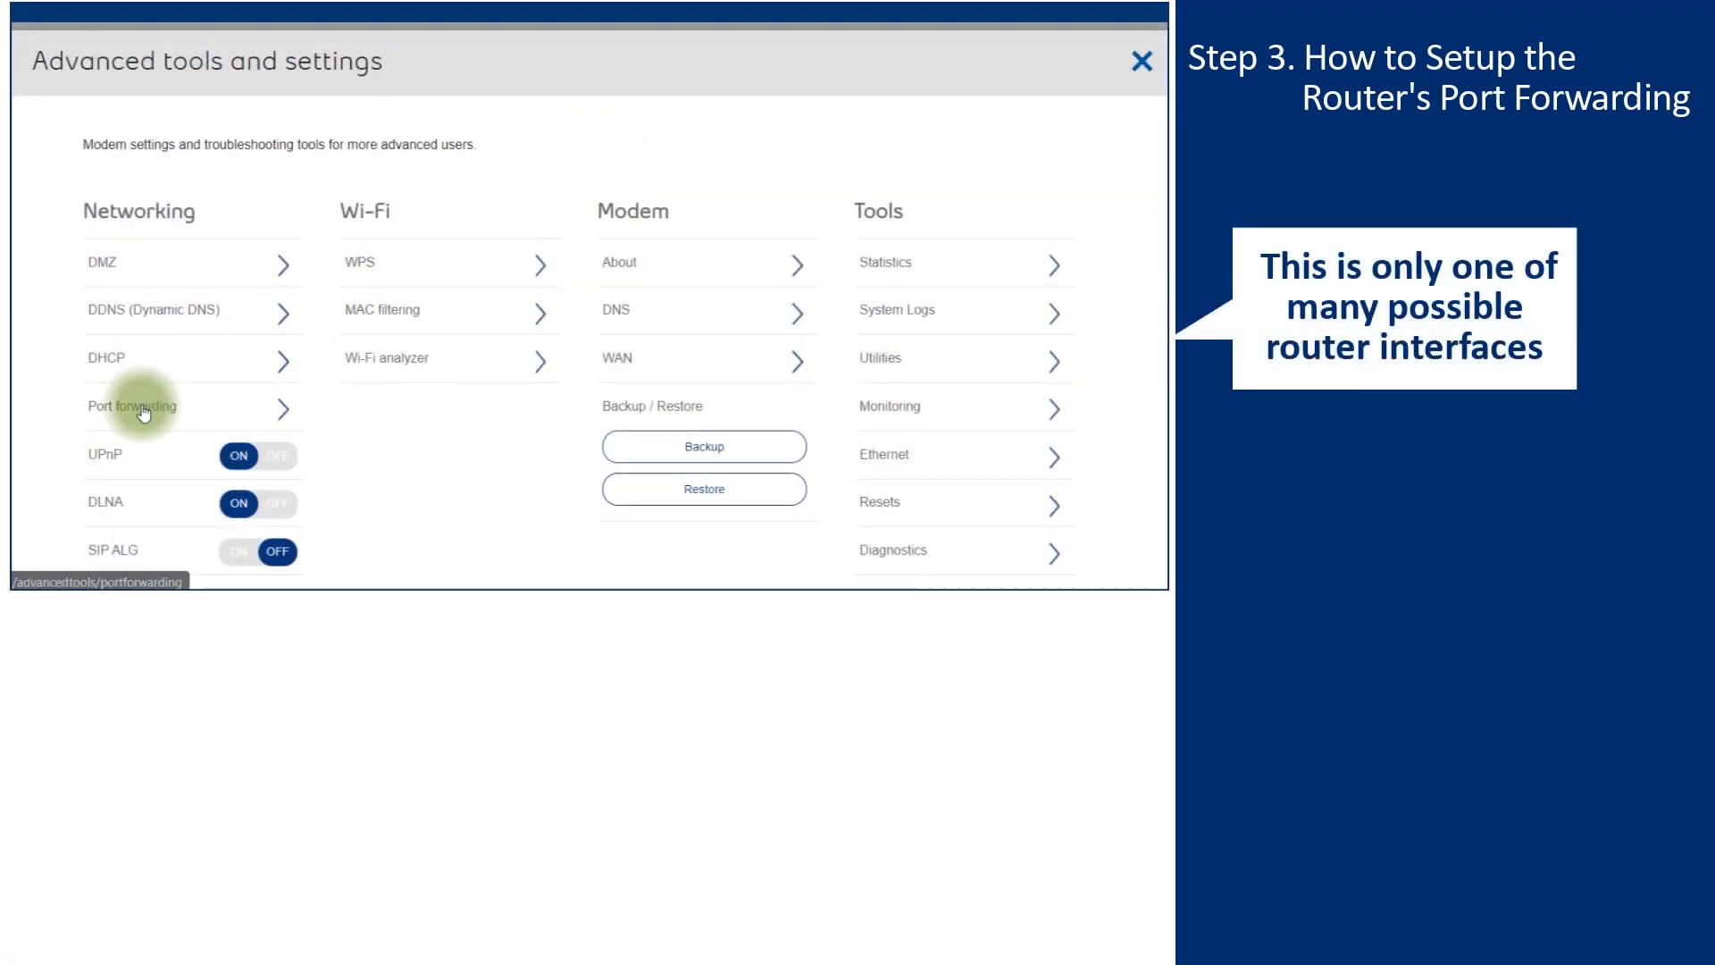
# Step: Start a port-forwarding rule named 'Port Forwarding 8070' with TCP protocol
pyautogui.click(131, 405)
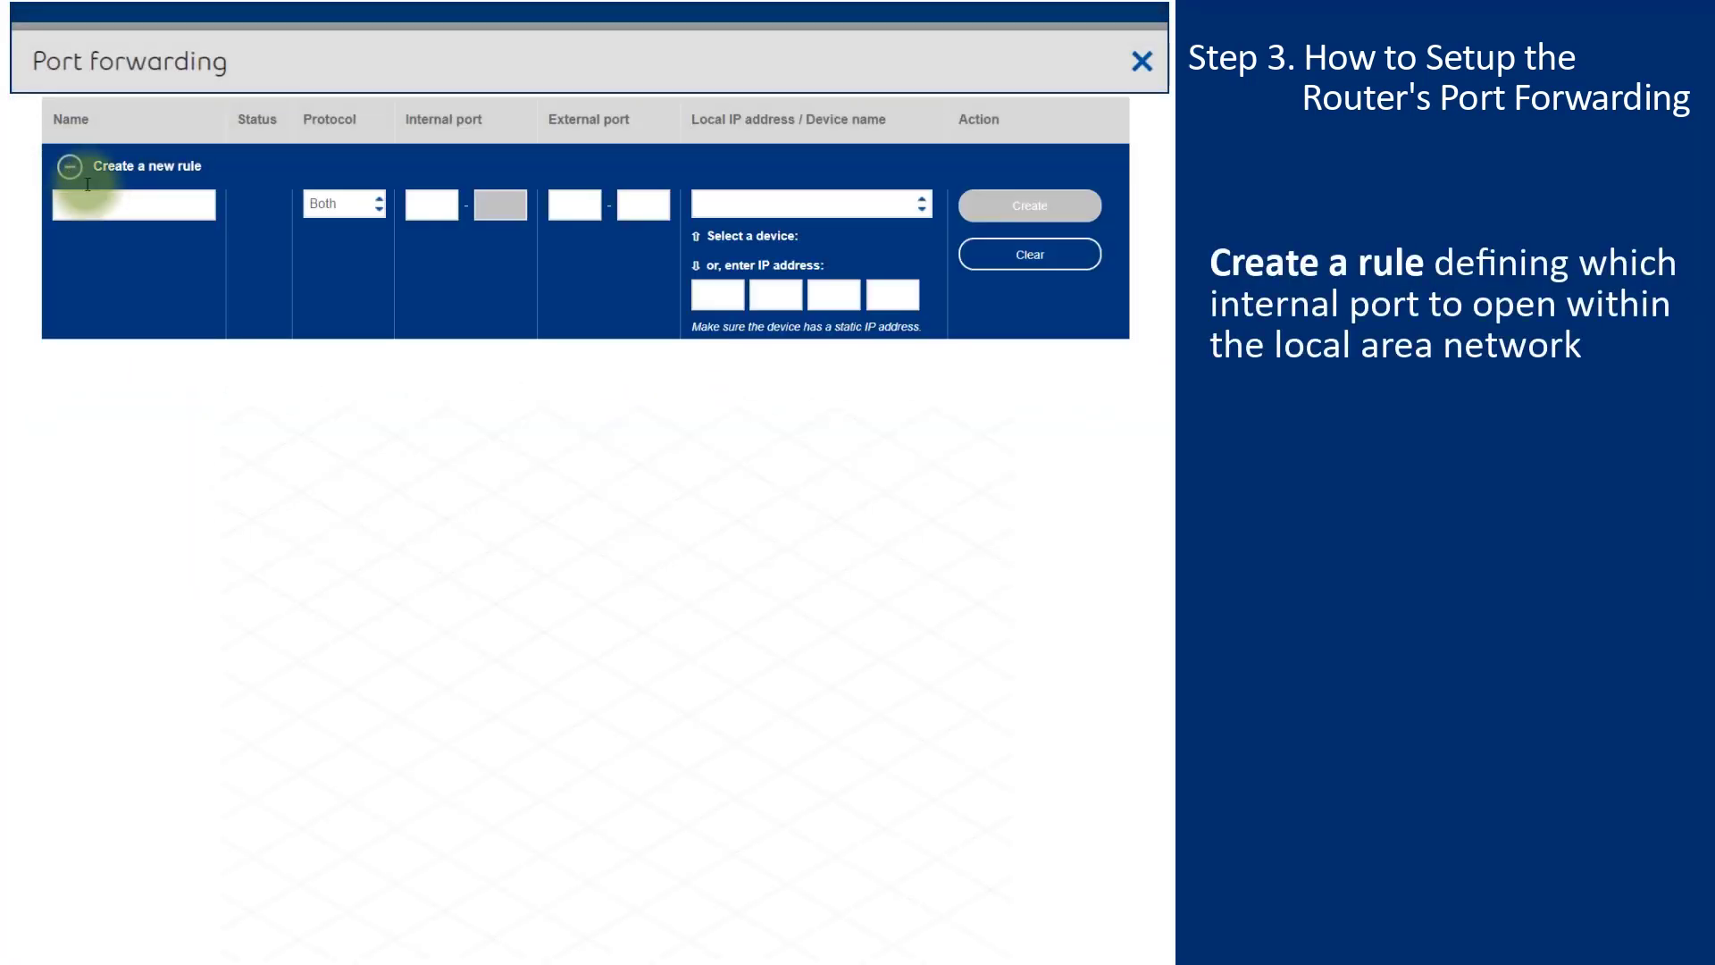
pyautogui.click(134, 203)
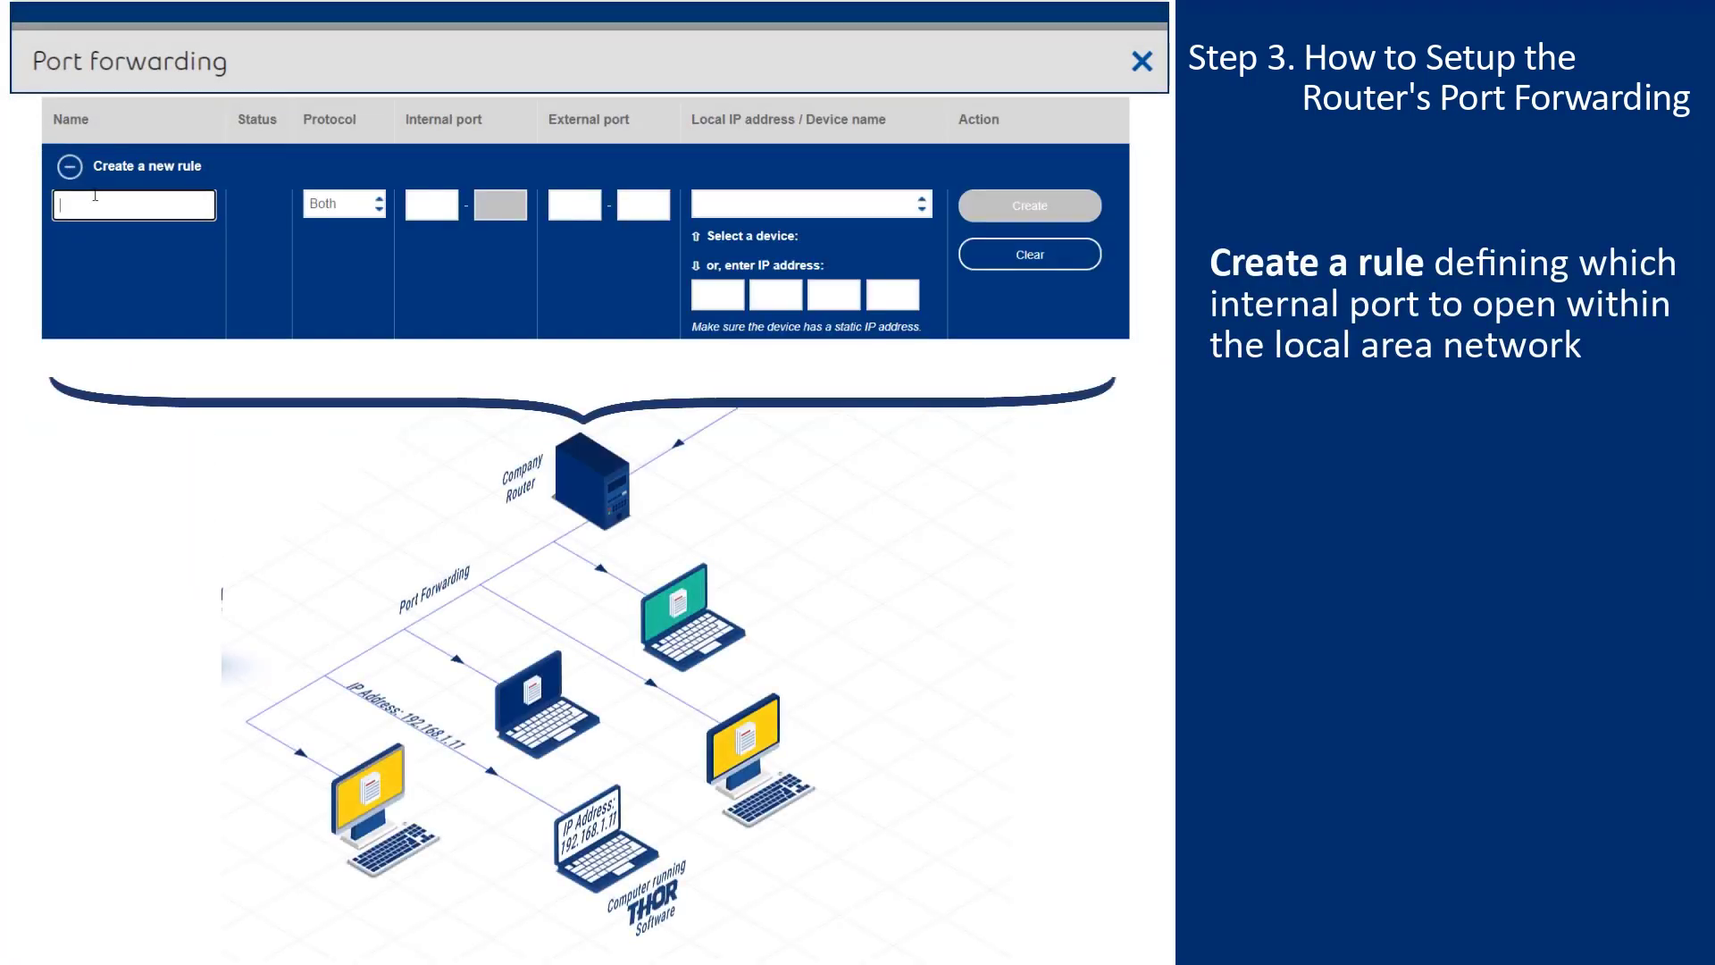
pyautogui.write('Port Forwarding 8070')
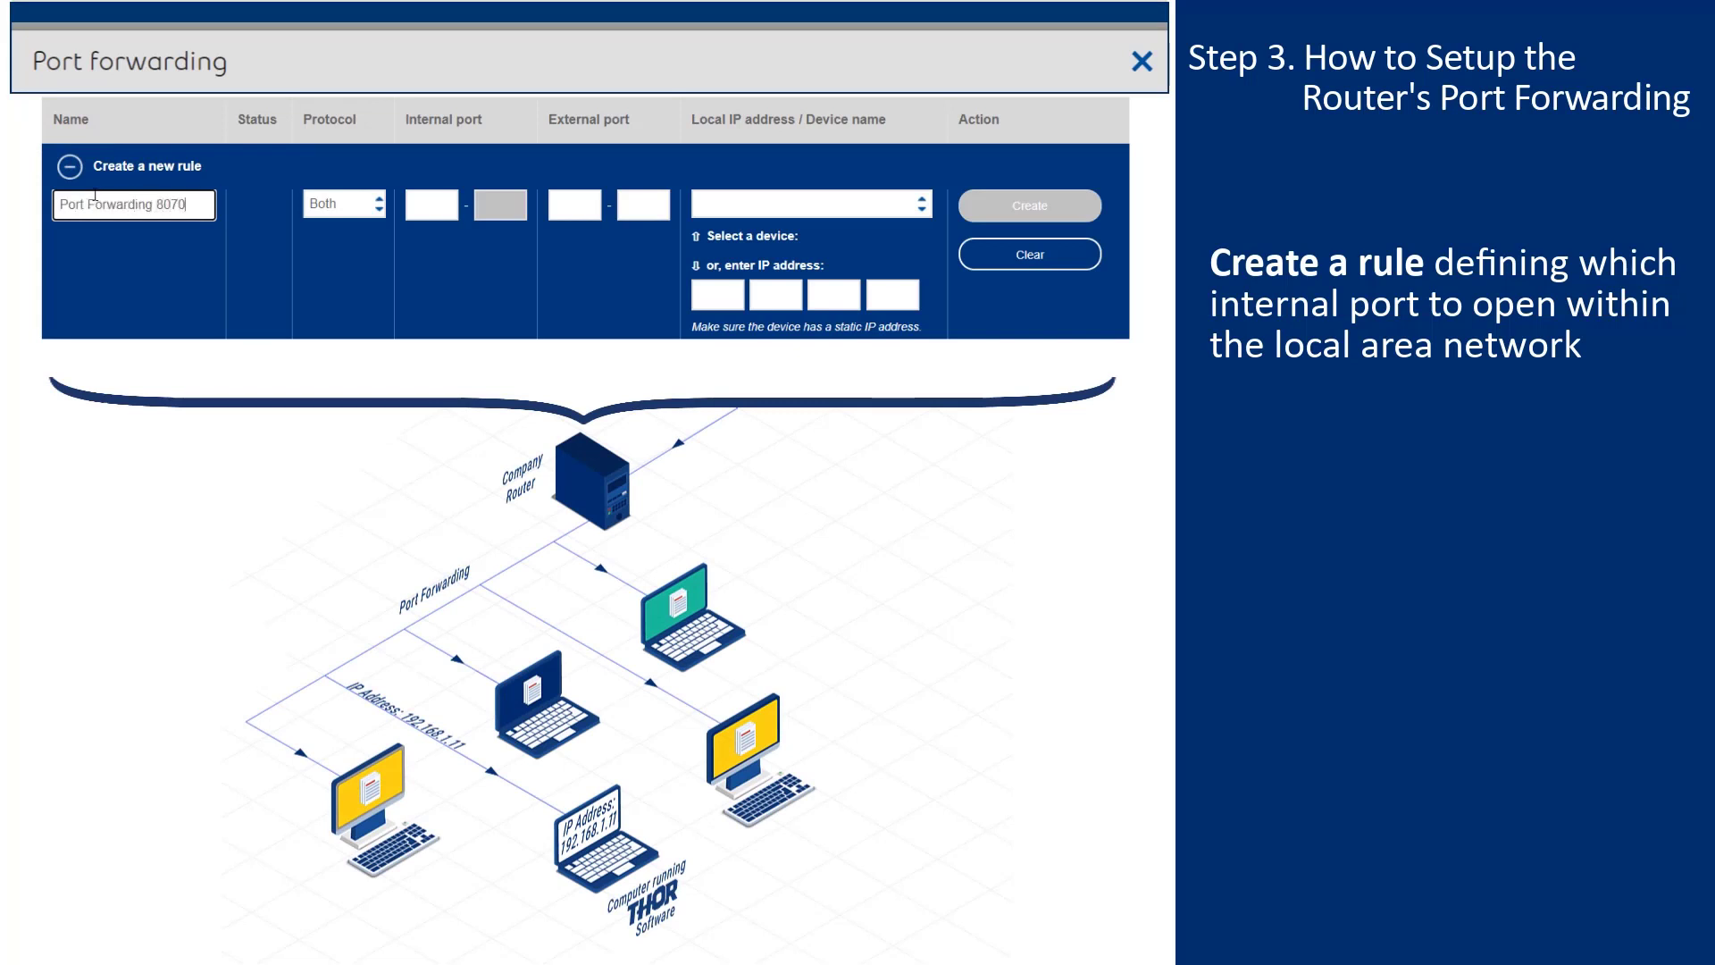
pyautogui.click(343, 204)
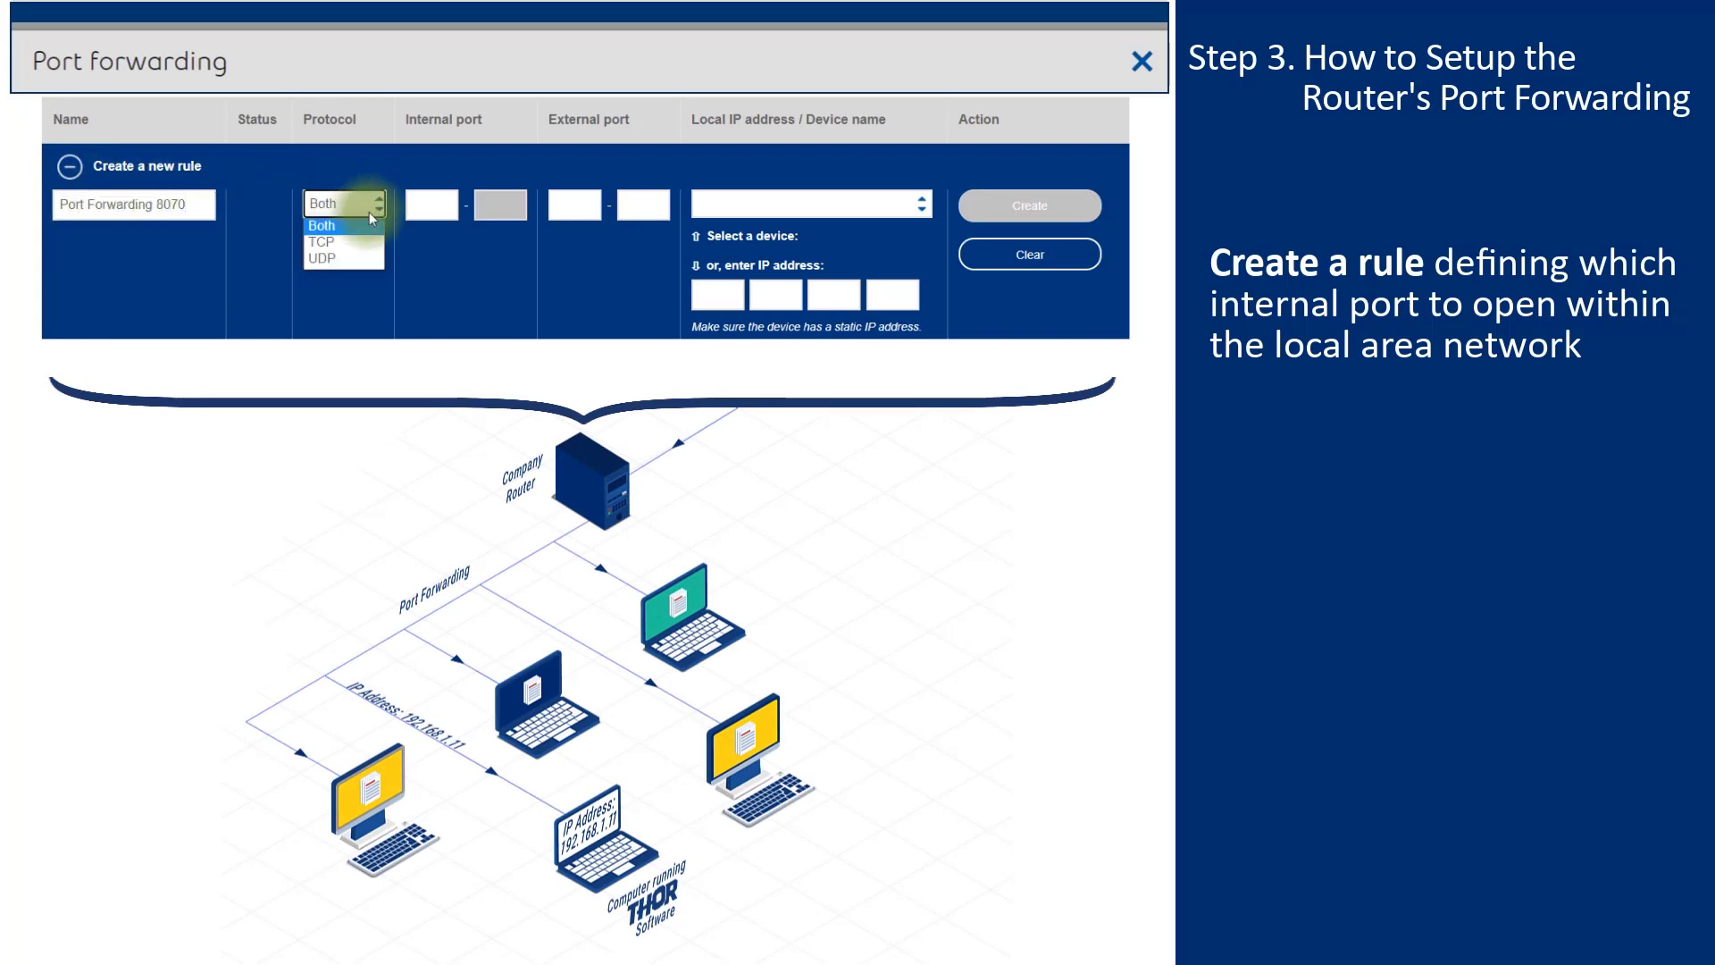
pyautogui.click(323, 241)
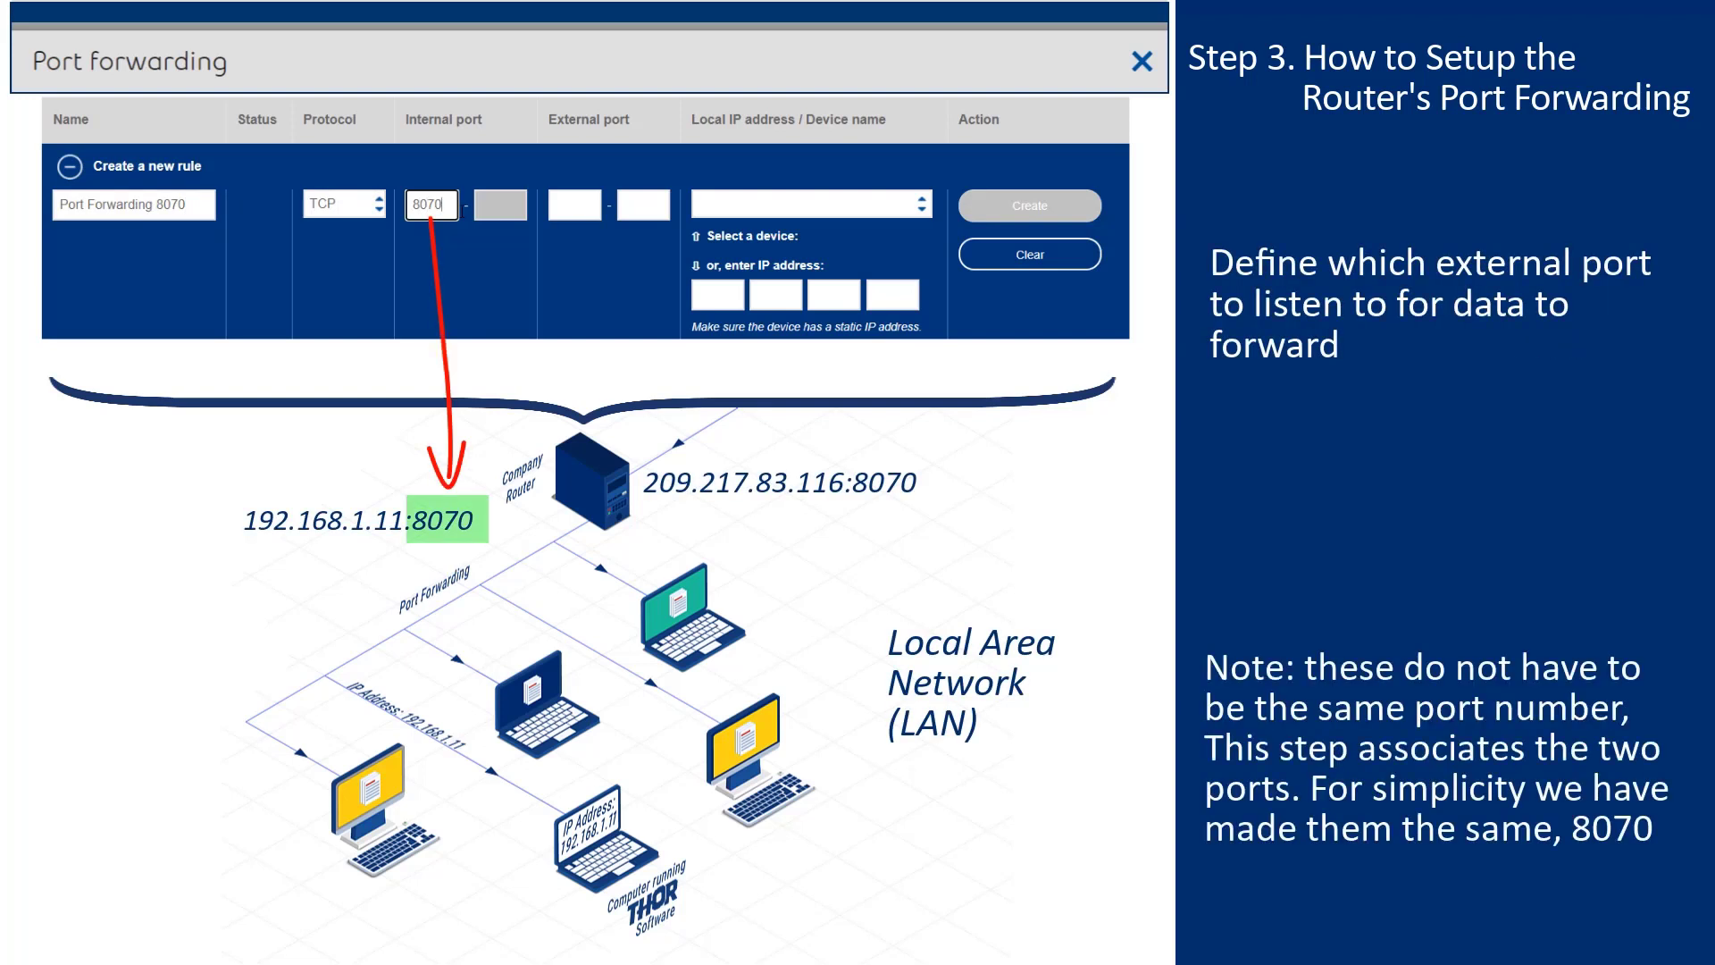
# Step: Enter port 8070 and IP 192.168.1.11, then create the forwarding rule
pyautogui.write('8070')
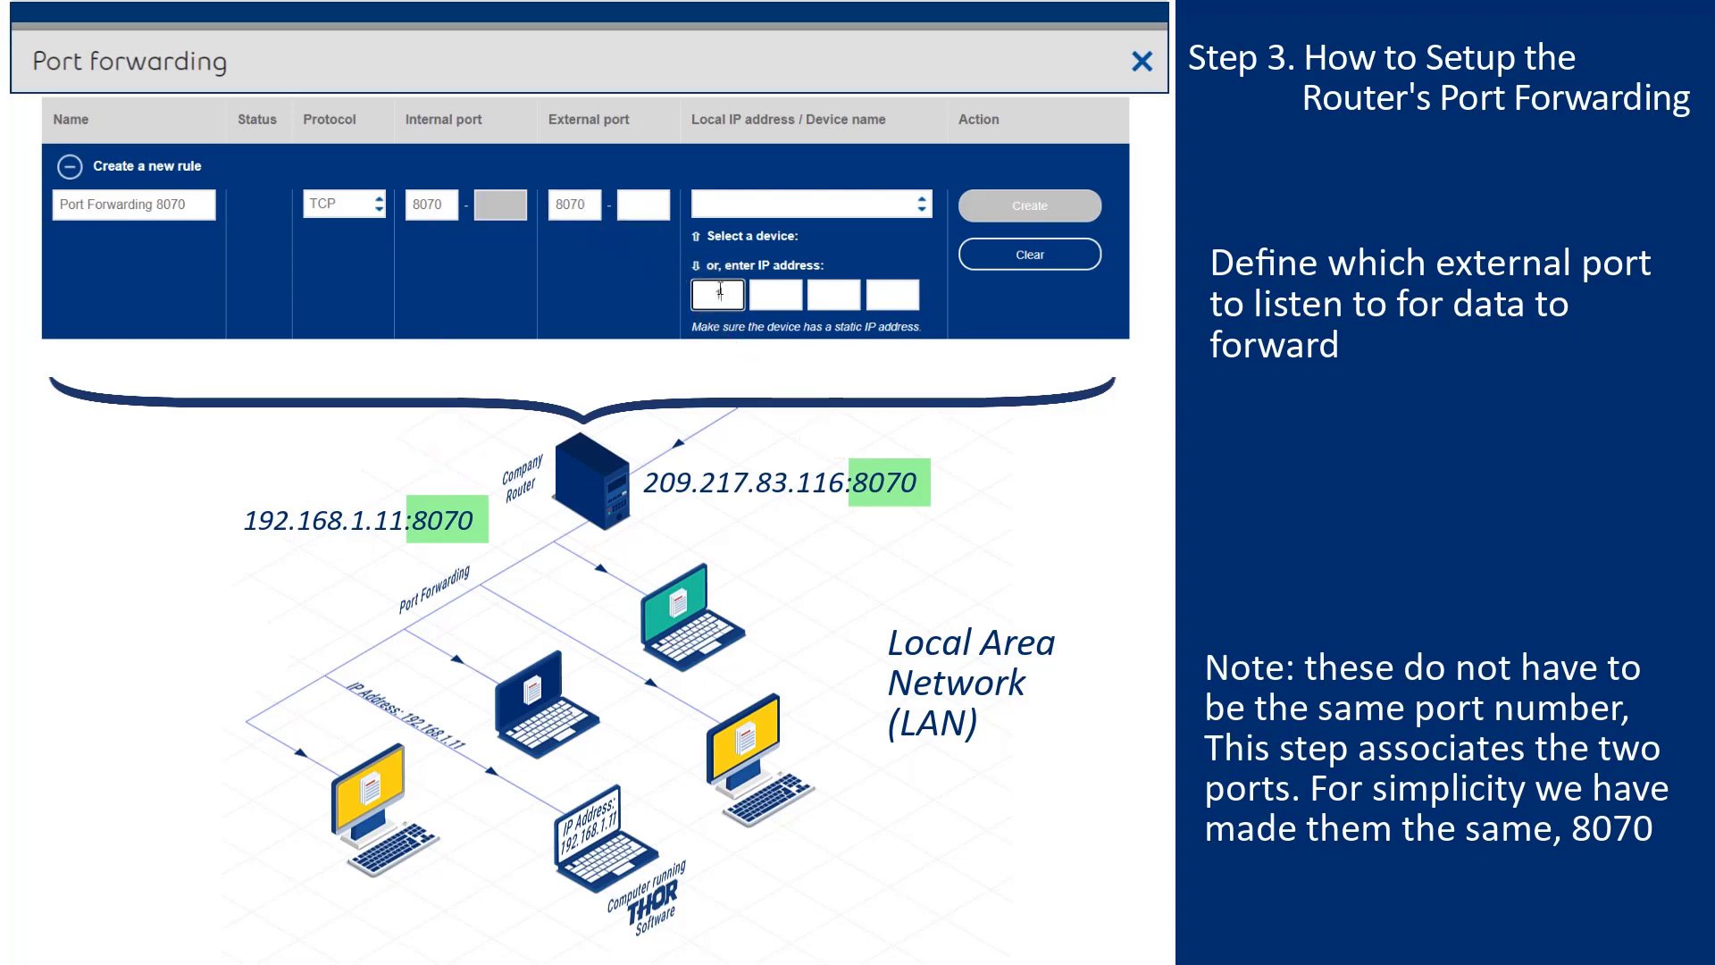
pyautogui.write('192')
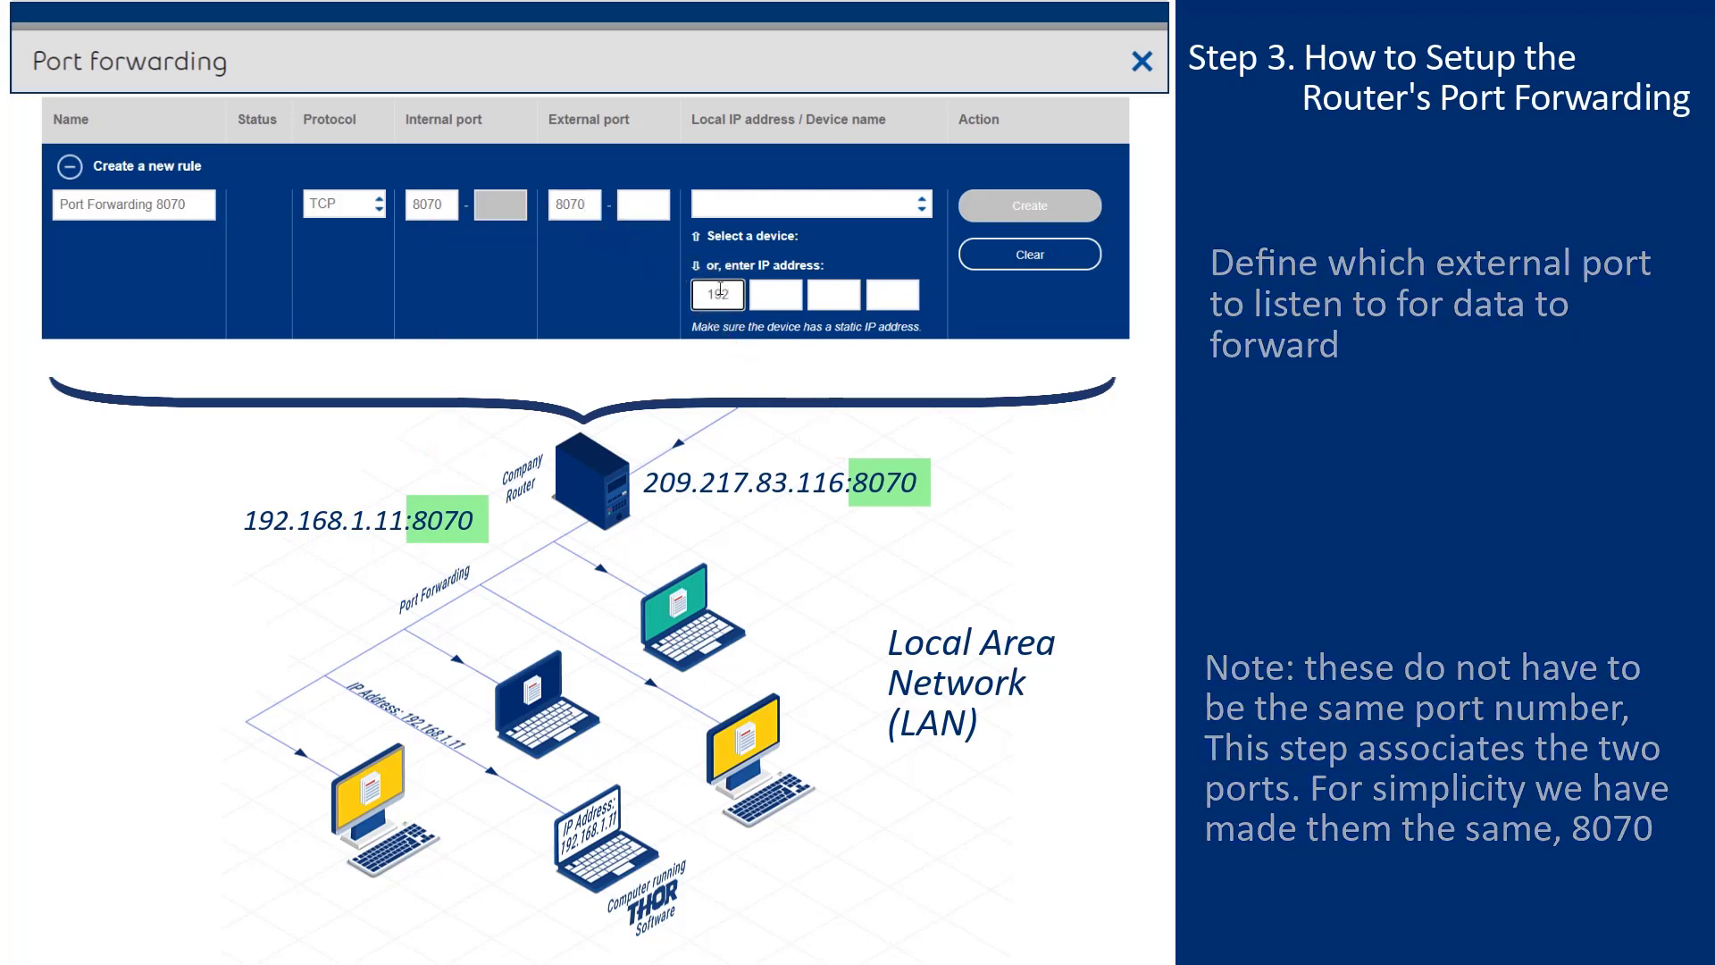
pyautogui.write('168')
pyautogui.click(891, 293)
pyautogui.write('11')
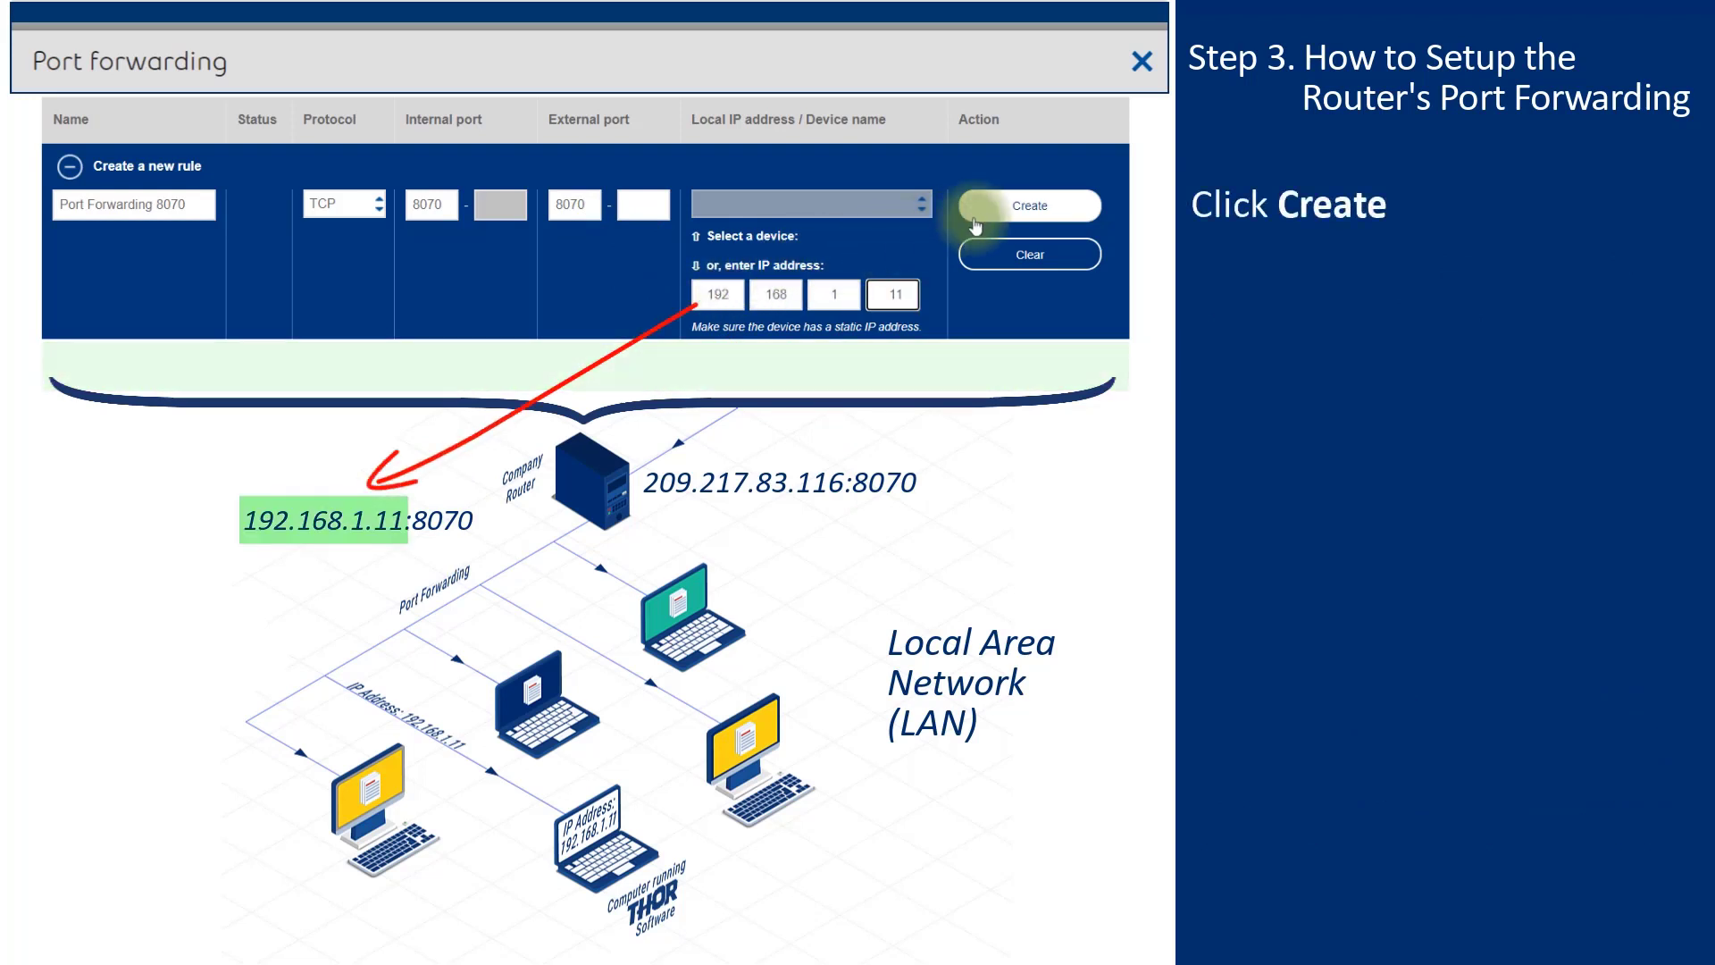
pyautogui.click(1027, 206)
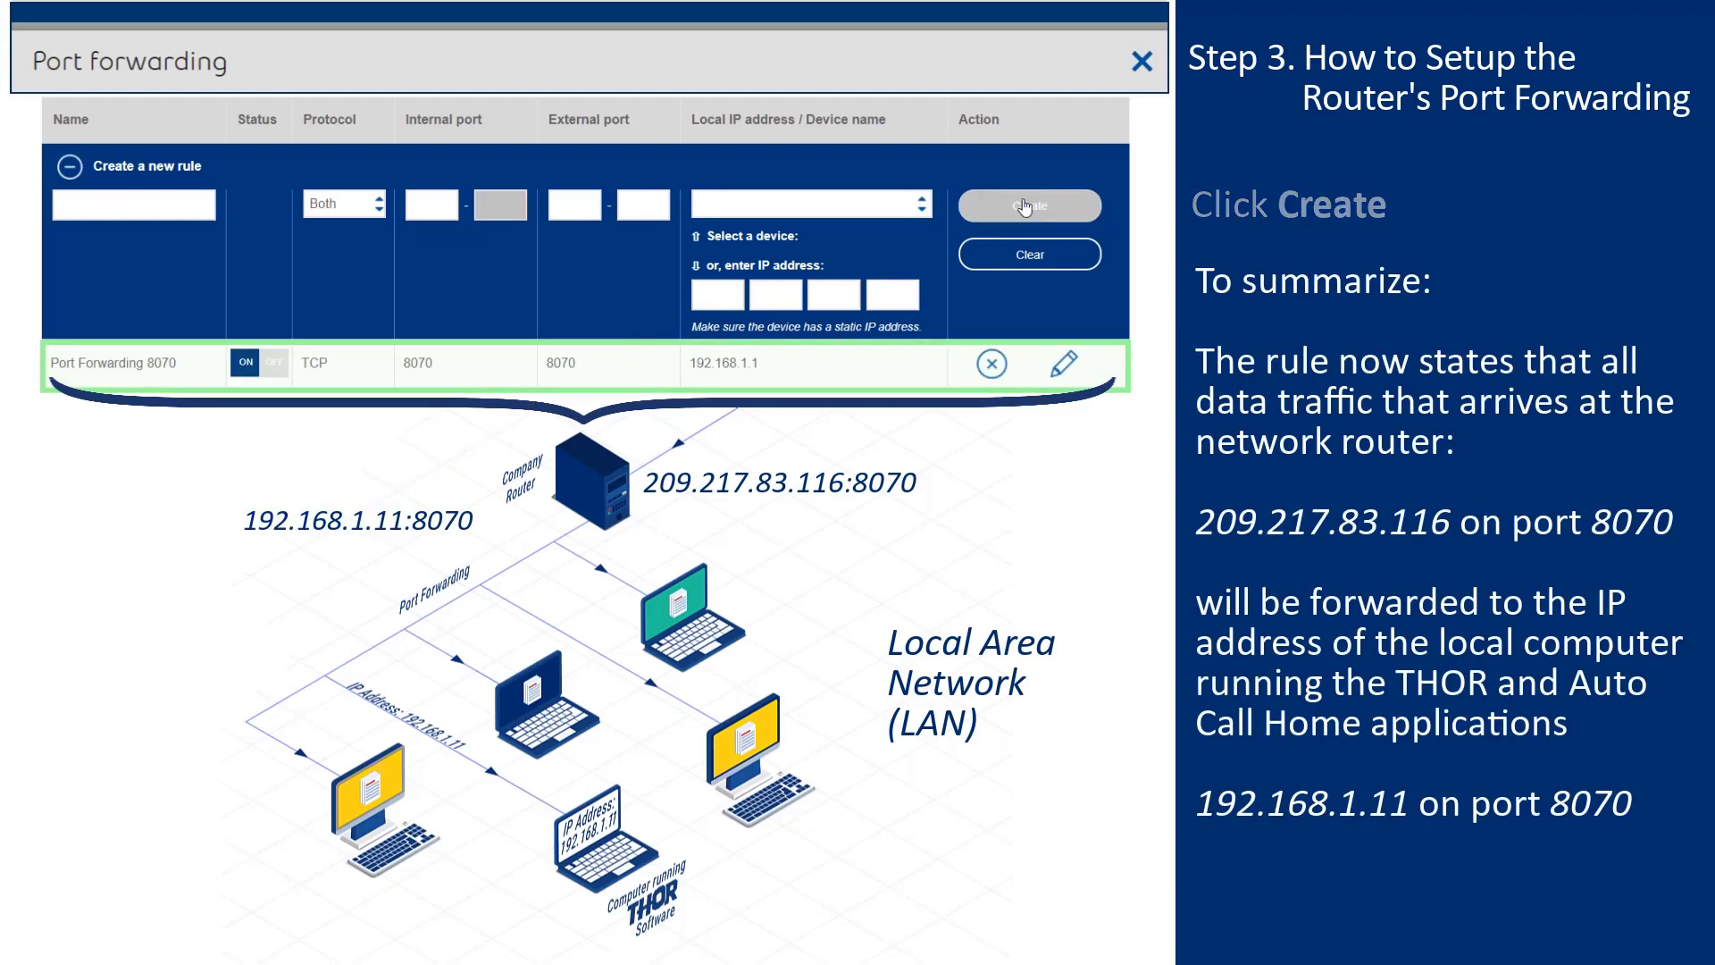
pyautogui.click(1029, 205)
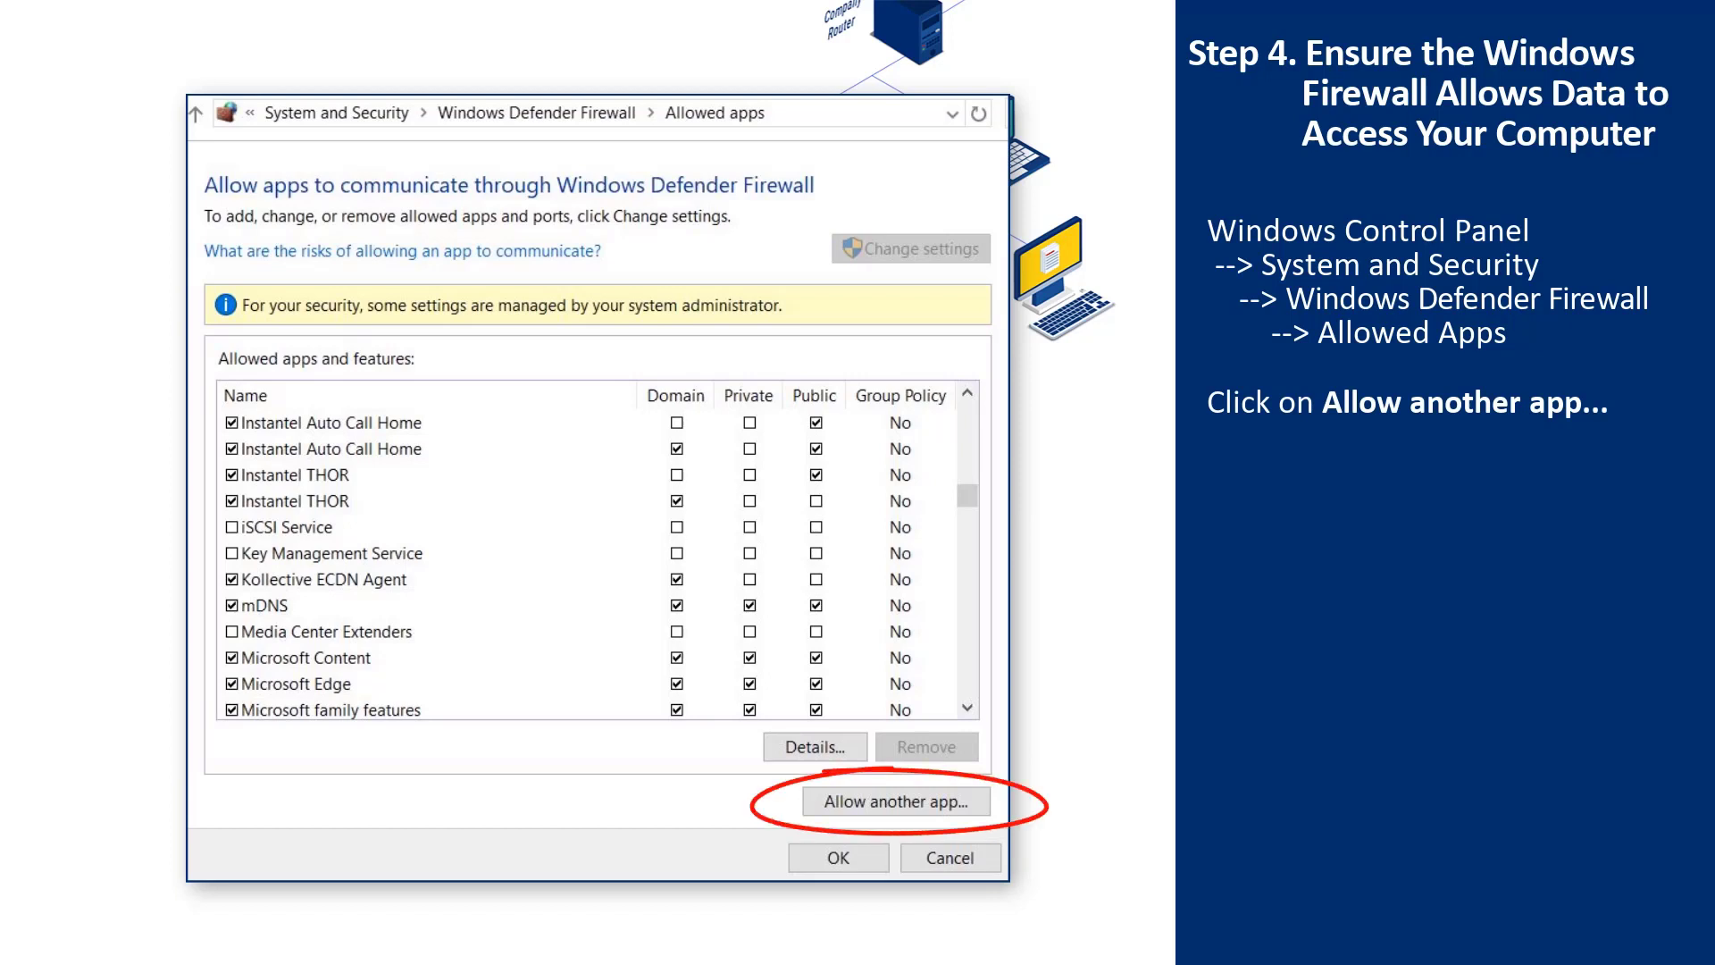
# Step: Begin allowing another app so AutoCallHomeWindowsService.exe can be added
pyautogui.click(893, 800)
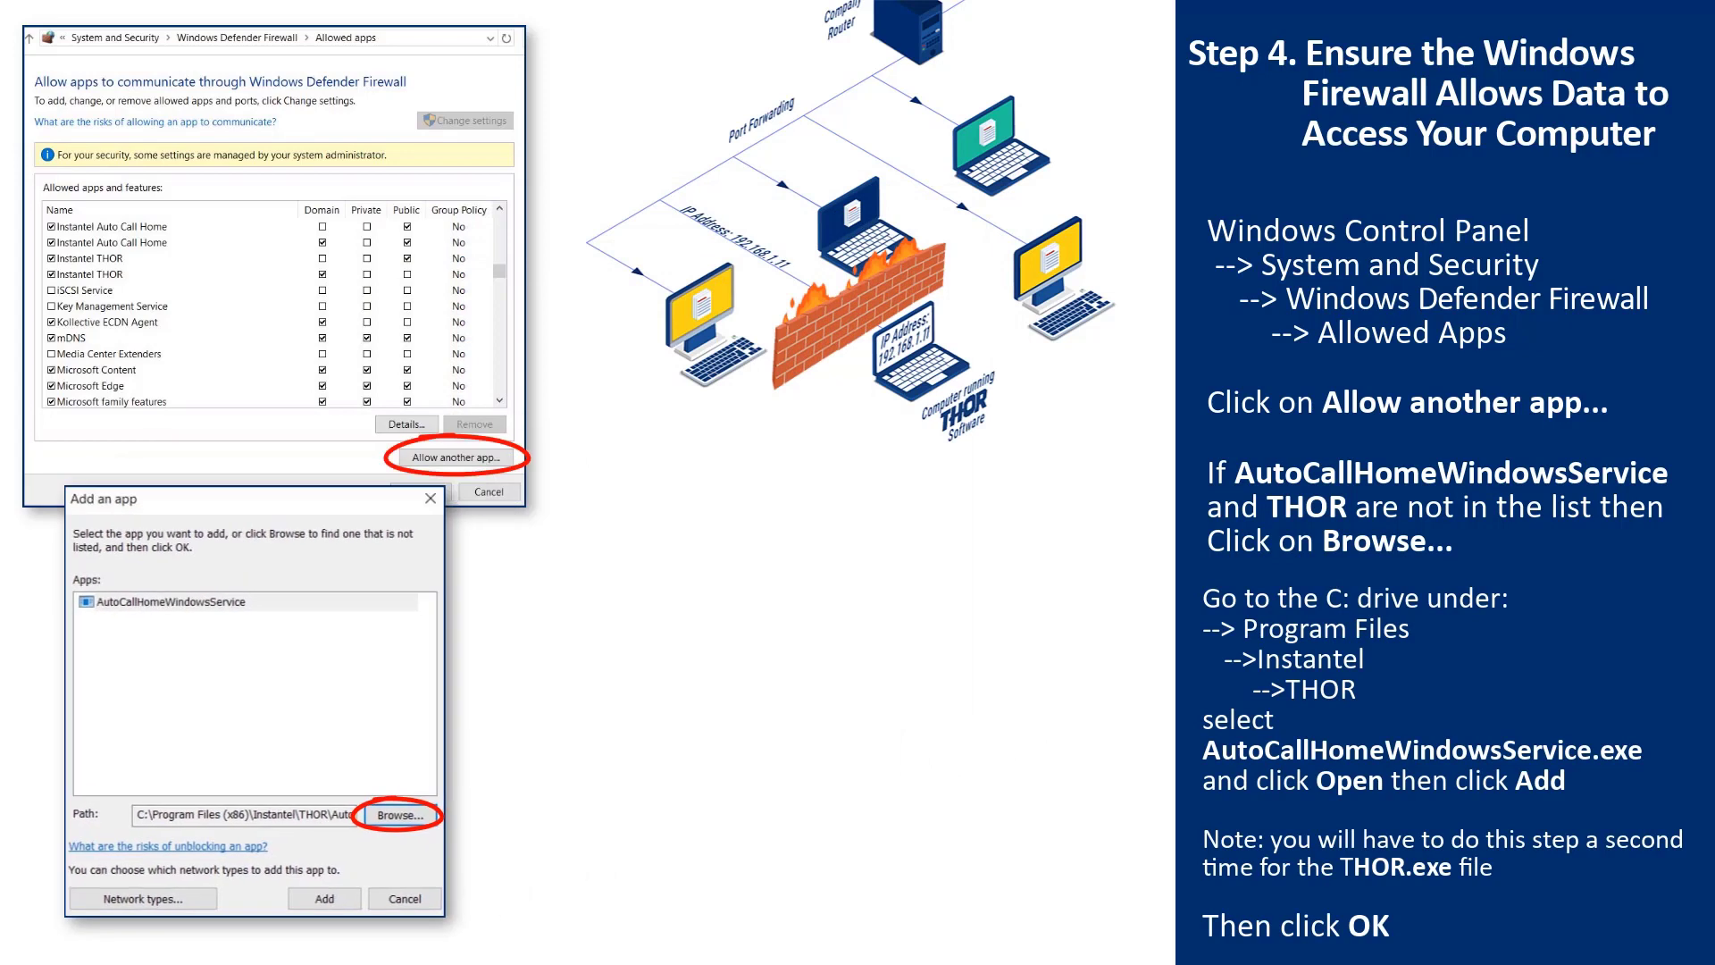
# Step: Open Advanced settings and the Instantel THOR inbound rule's properties
pyautogui.click(400, 814)
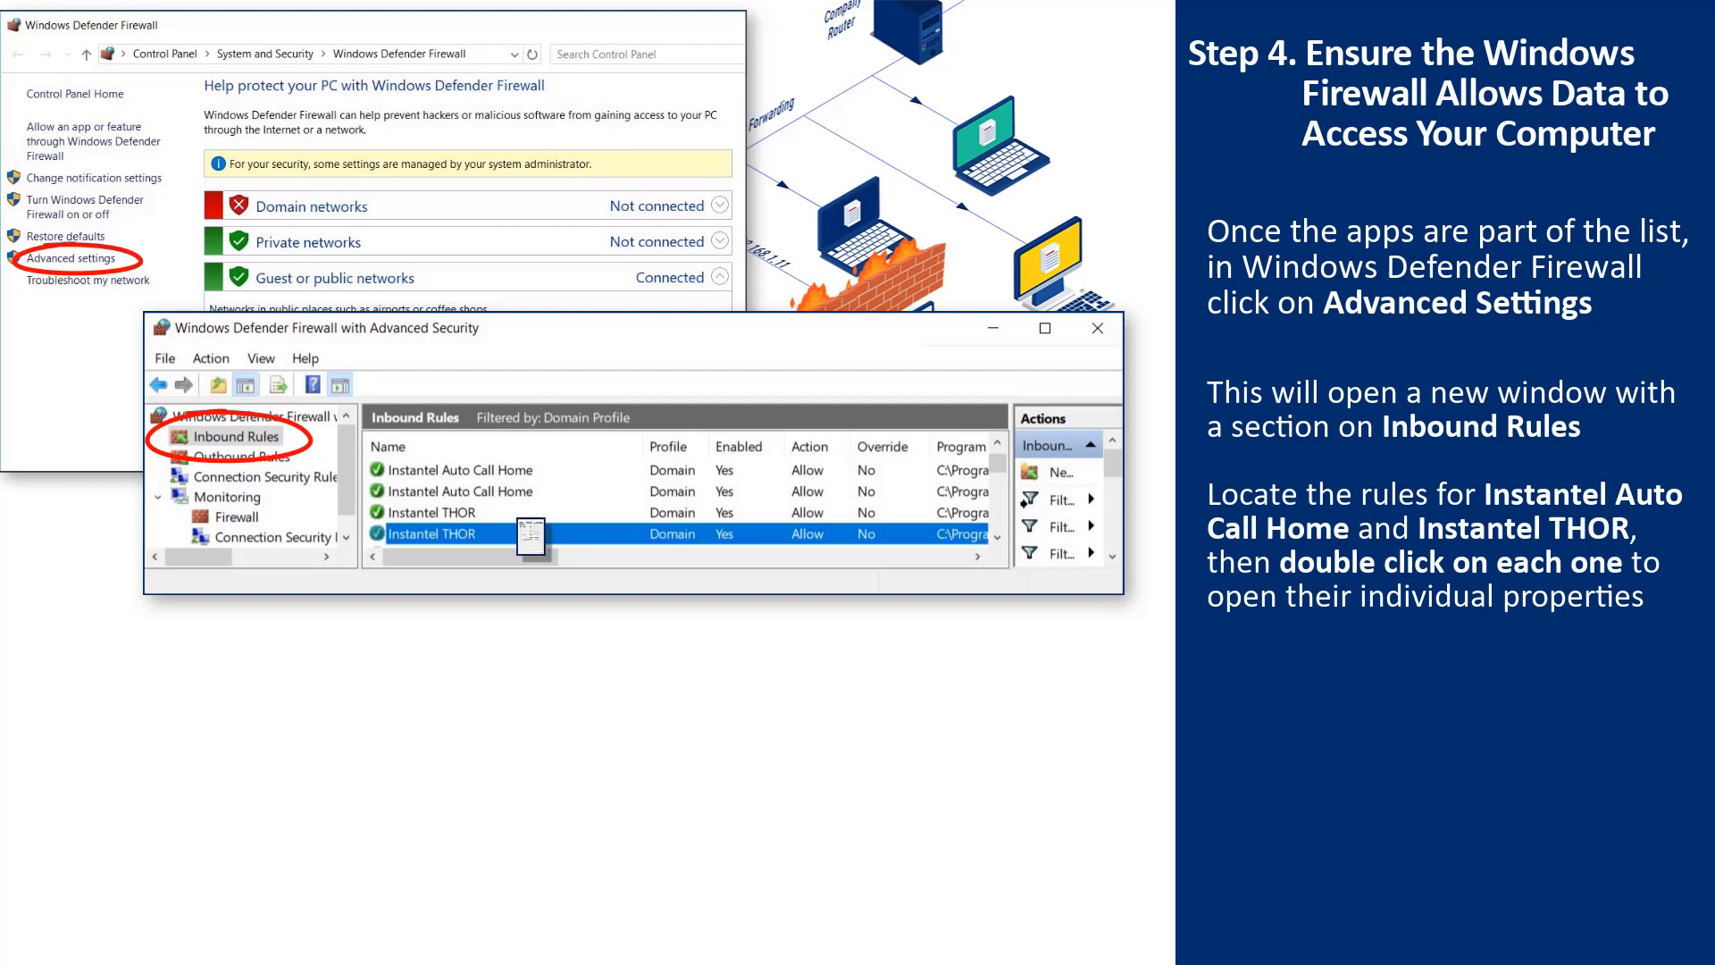
pyautogui.doubleClick(445, 534)
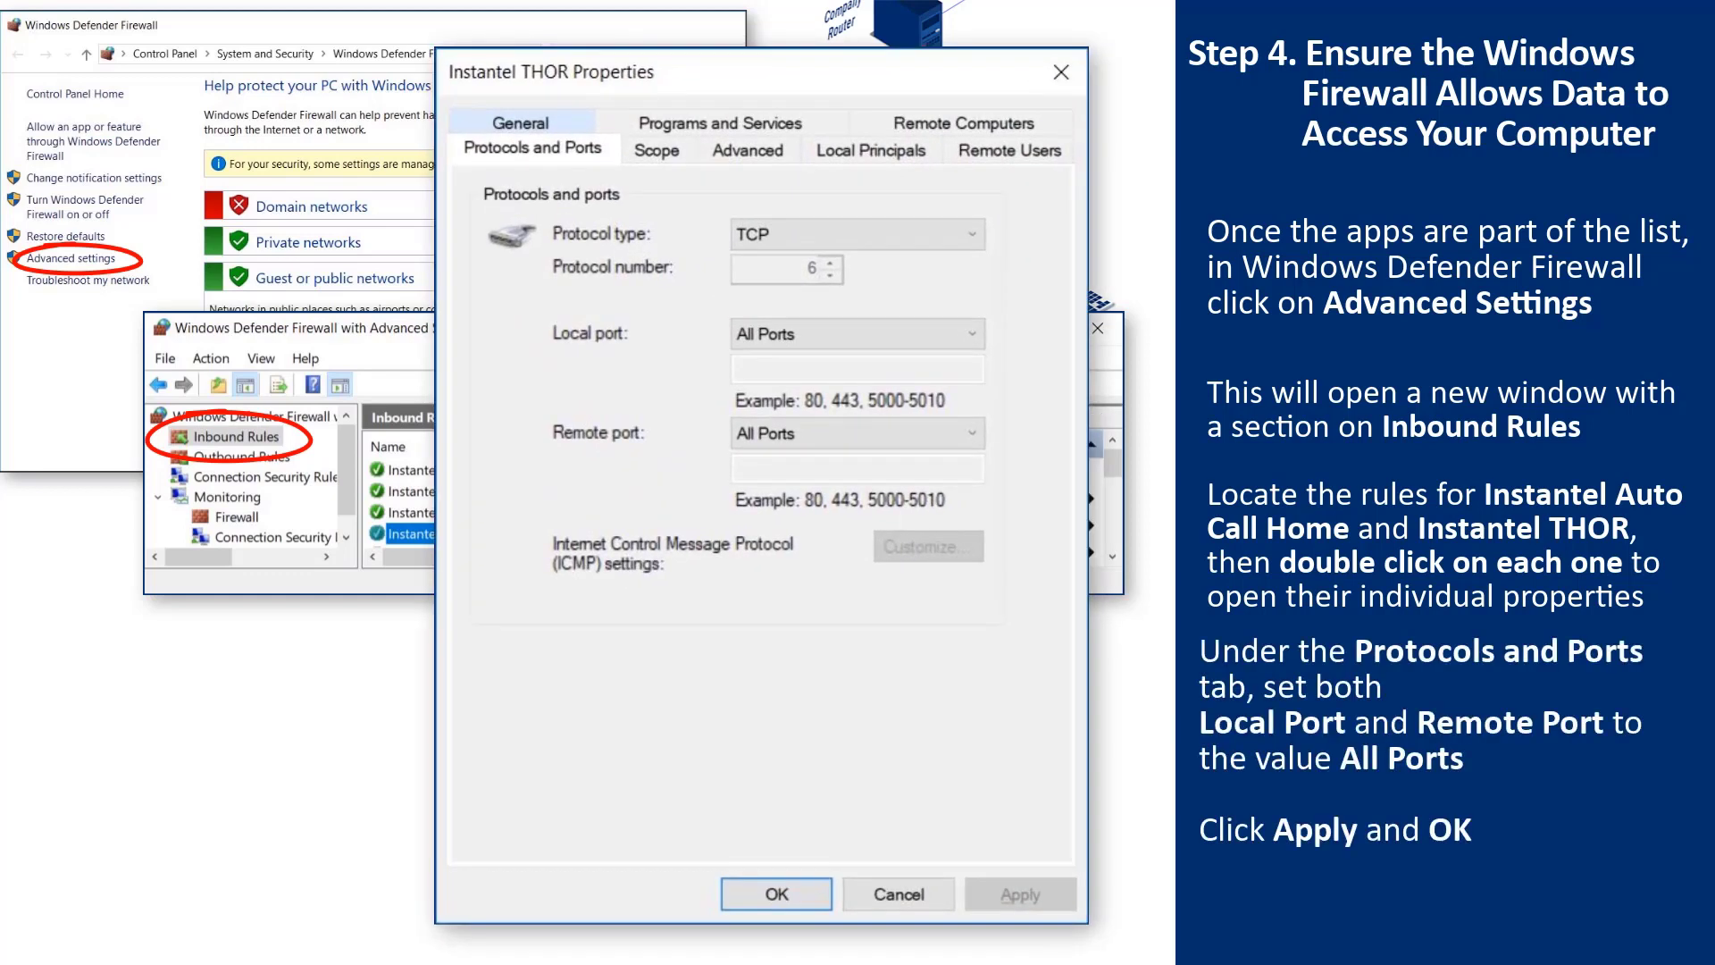